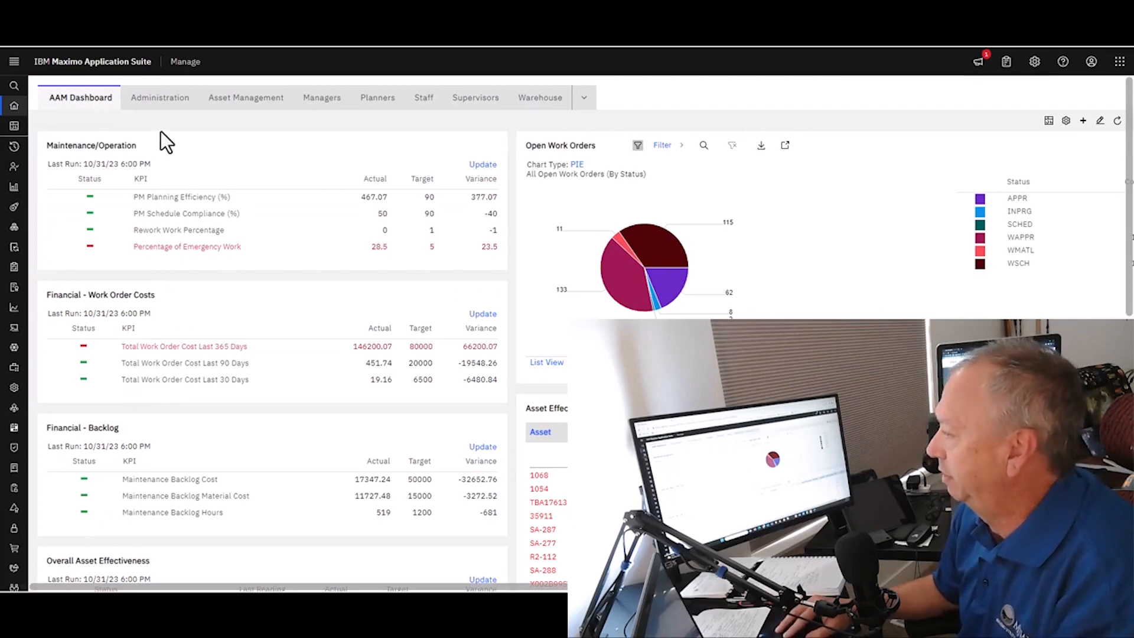
Launch the Assets application from the side navigation menu
left_click(13, 61)
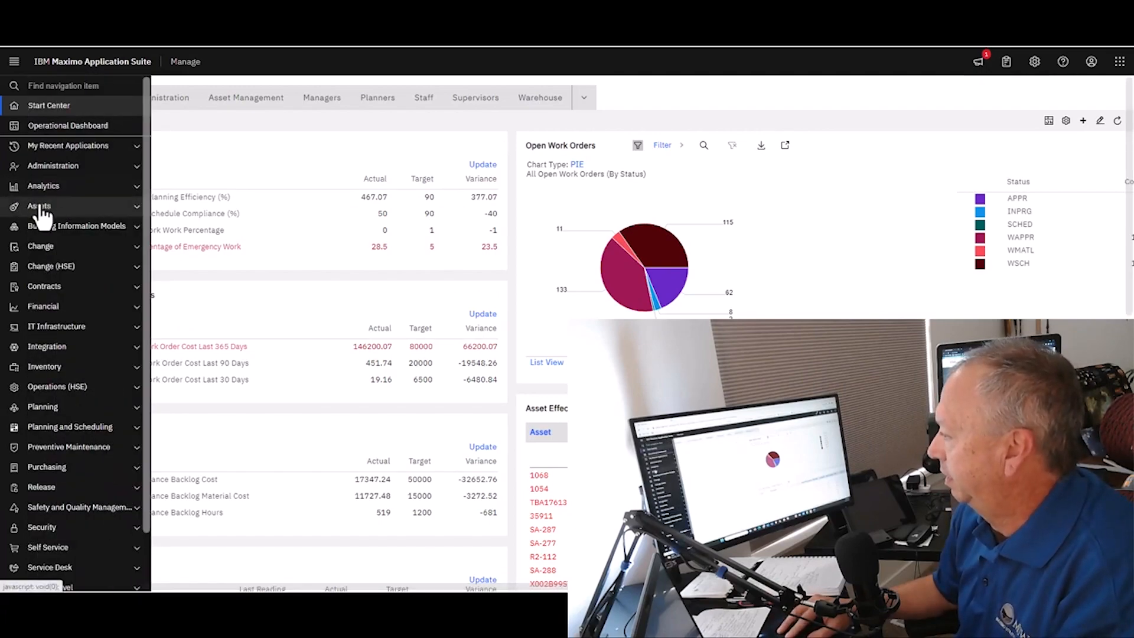
left_click(39, 205)
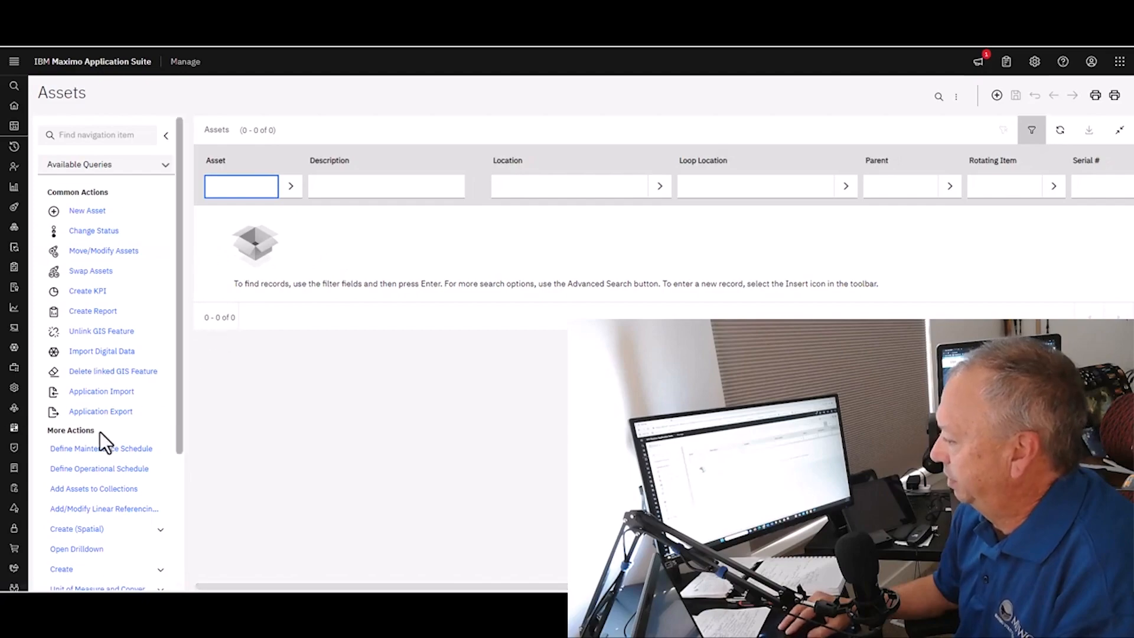
mouse_move(101, 448)
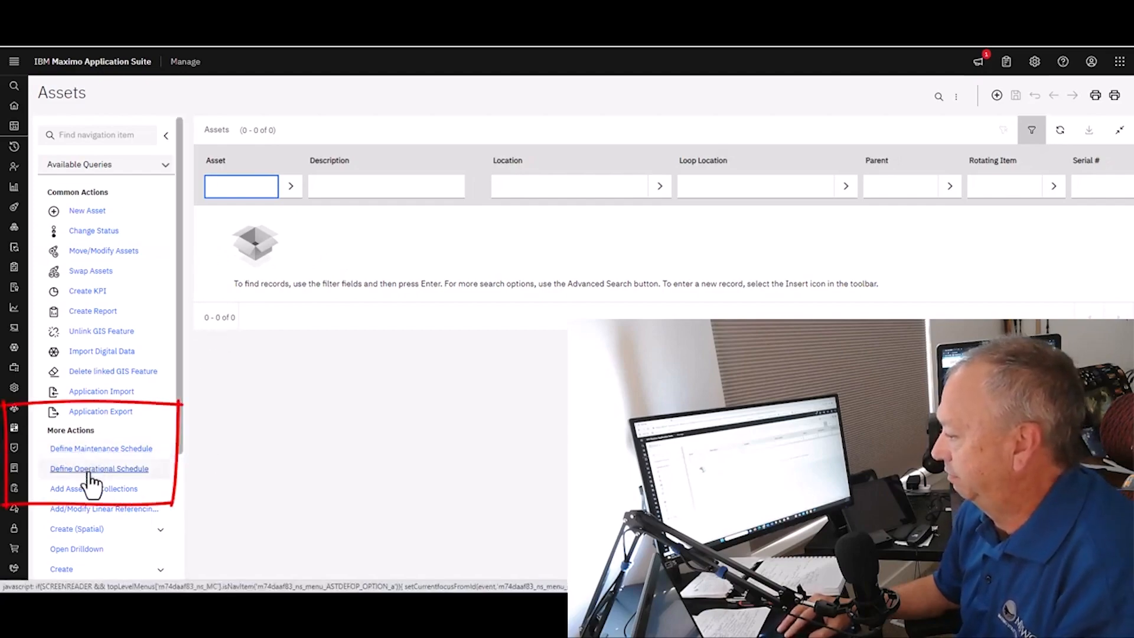
mouse_move(178, 361)
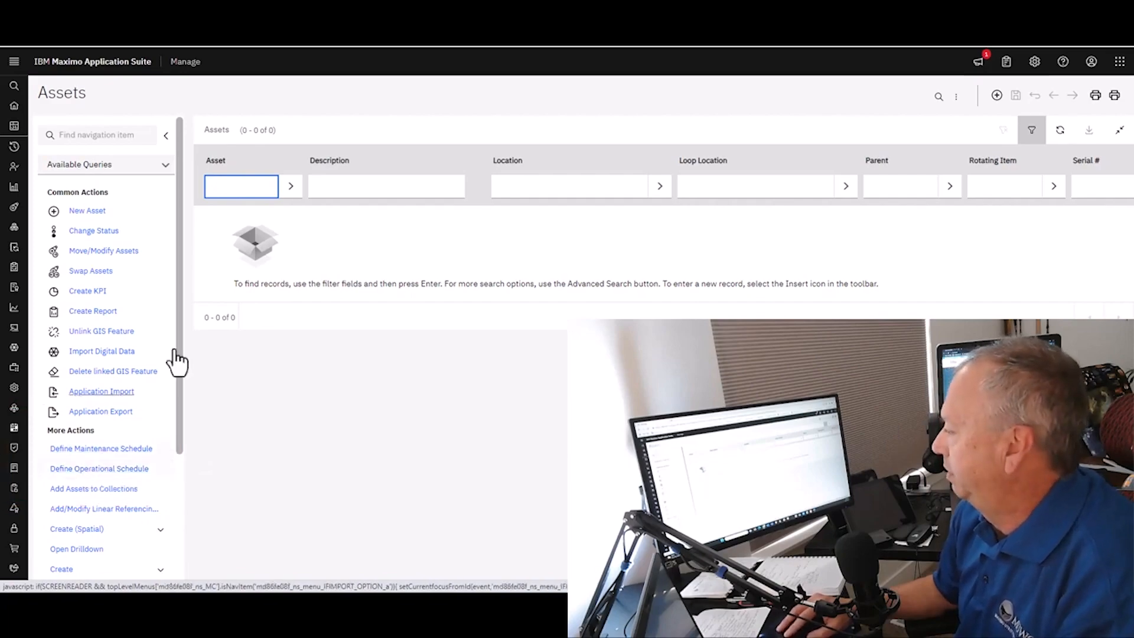
Filter the asset list on 123, returning the 42 matching assets
type("123")
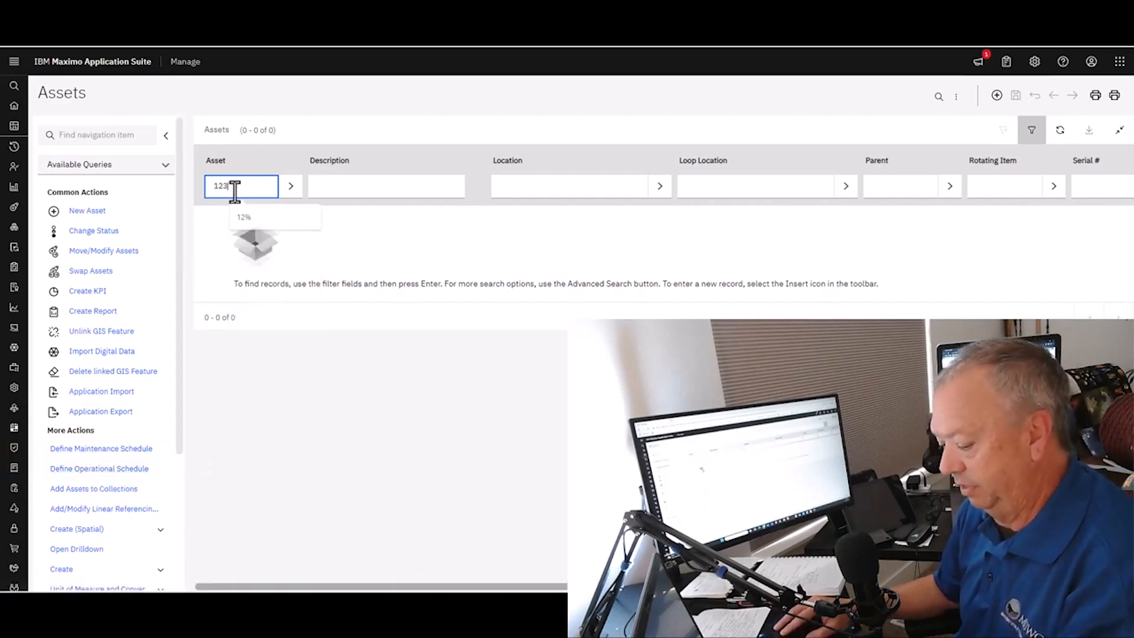
key("Enter")
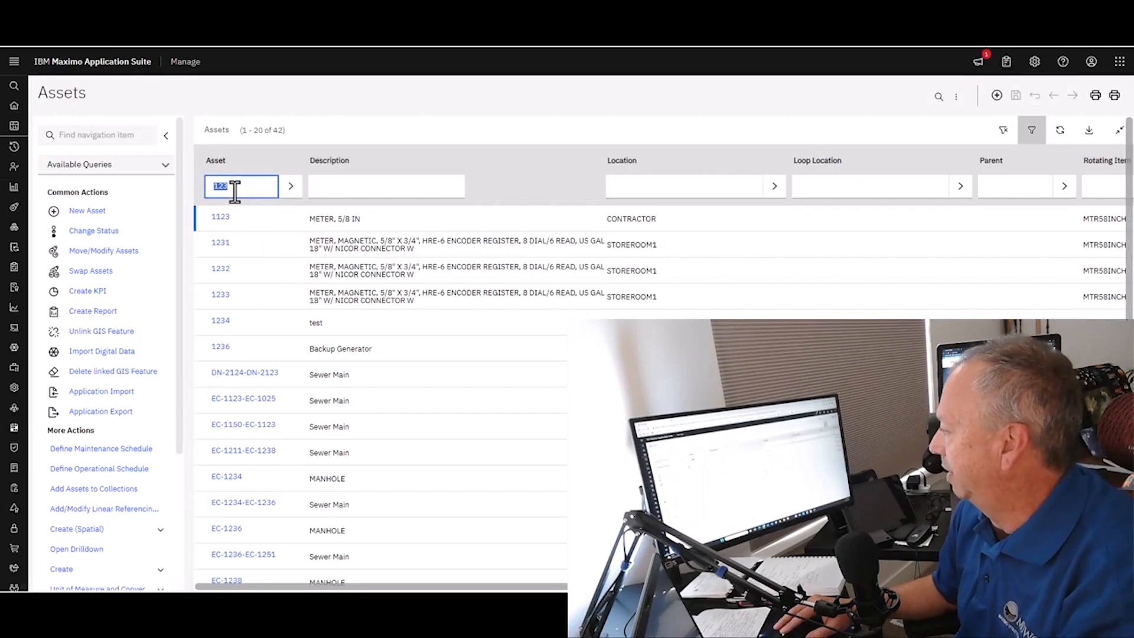
mouse_move(282, 144)
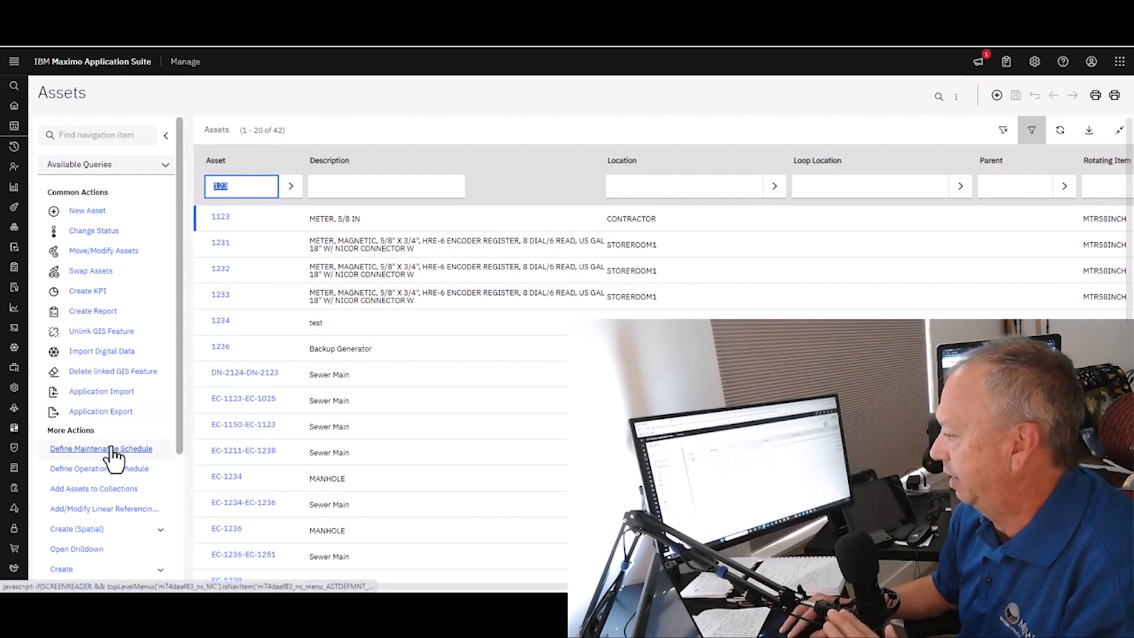
mouse_move(101, 449)
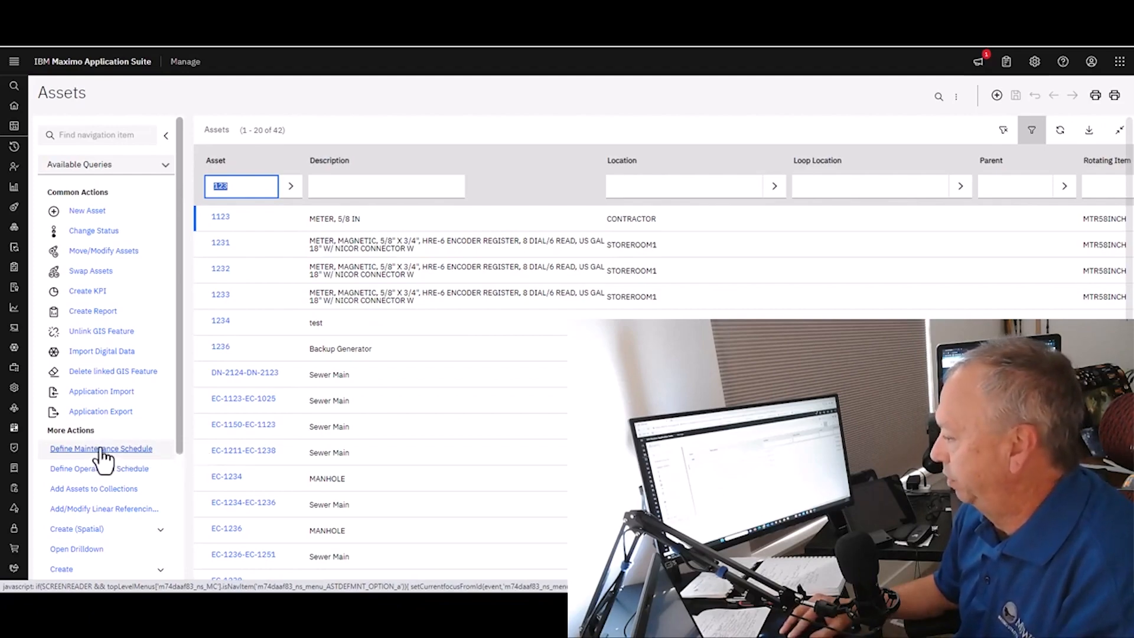
mouse_move(101, 452)
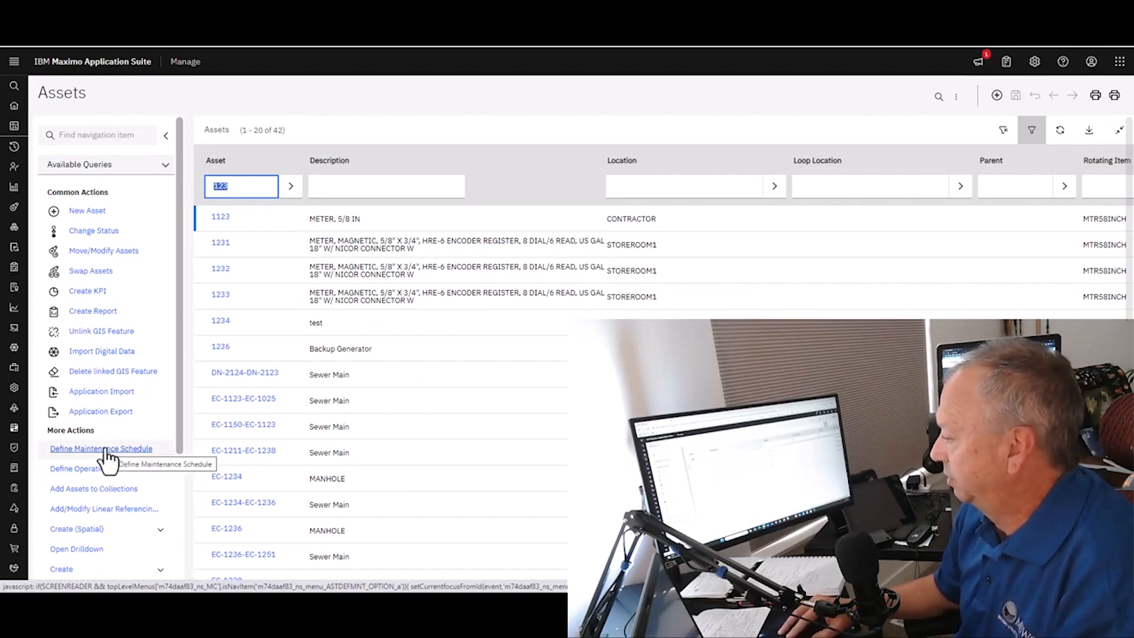
left_click(100, 449)
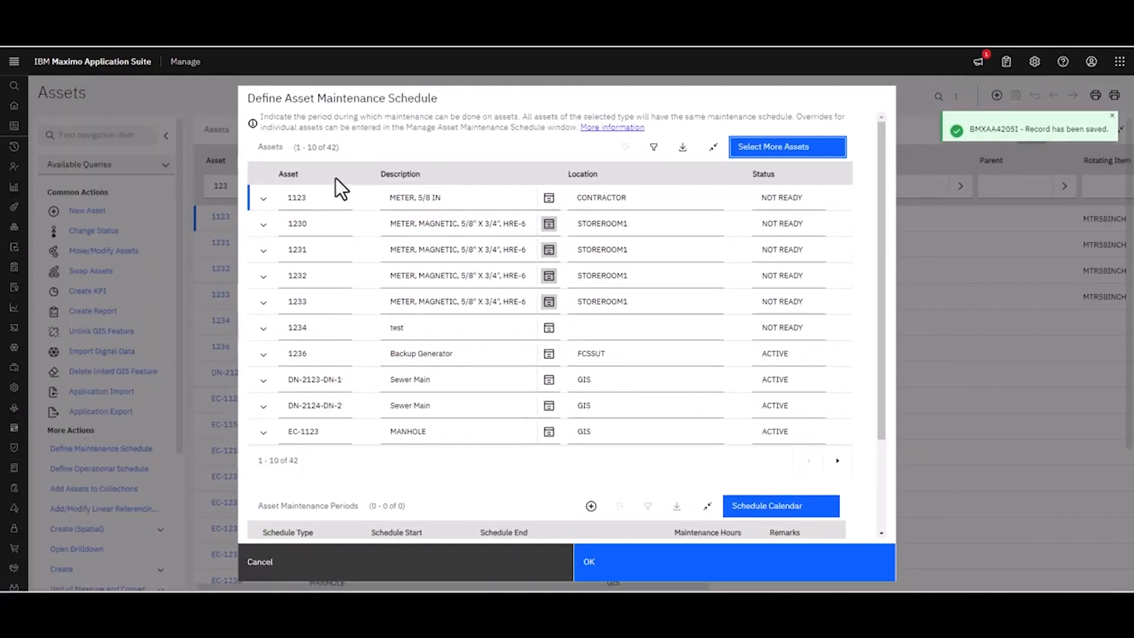
mouse_move(687, 486)
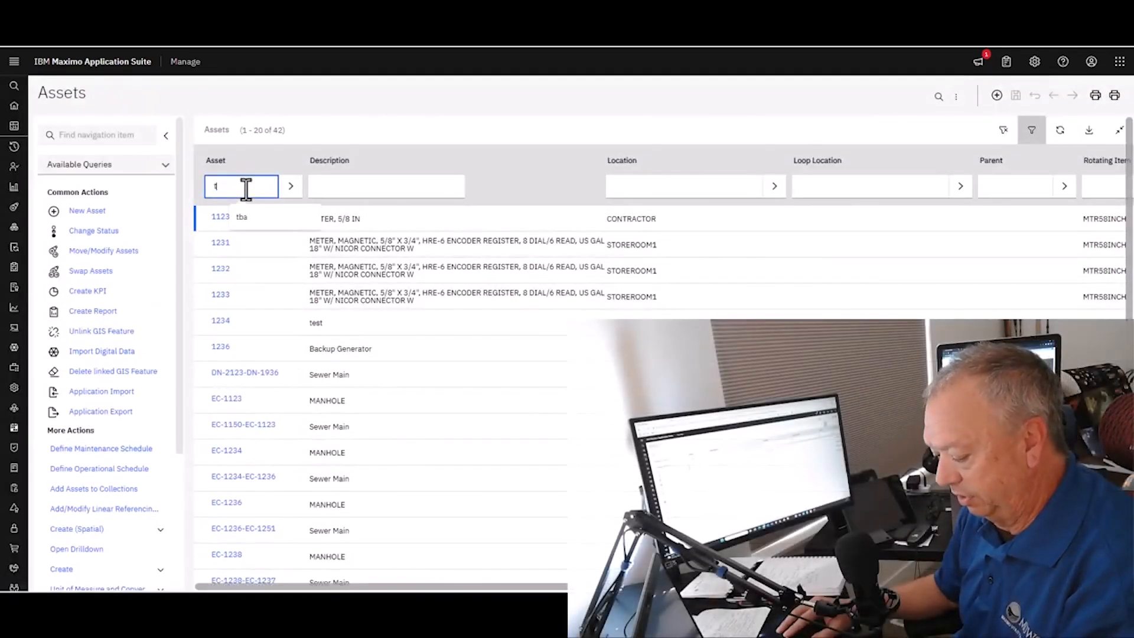
Filter assets on 'tba' and open Stationary Engine TBA176139472 at CAMPBELLPSP3A
type("tba")
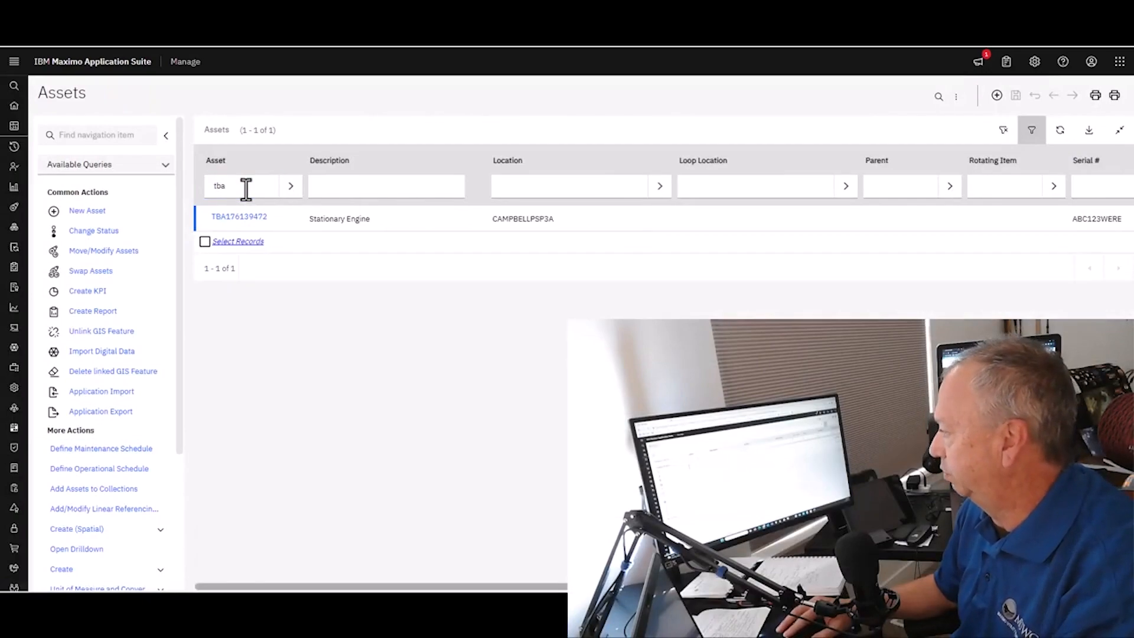
left_click(239, 216)
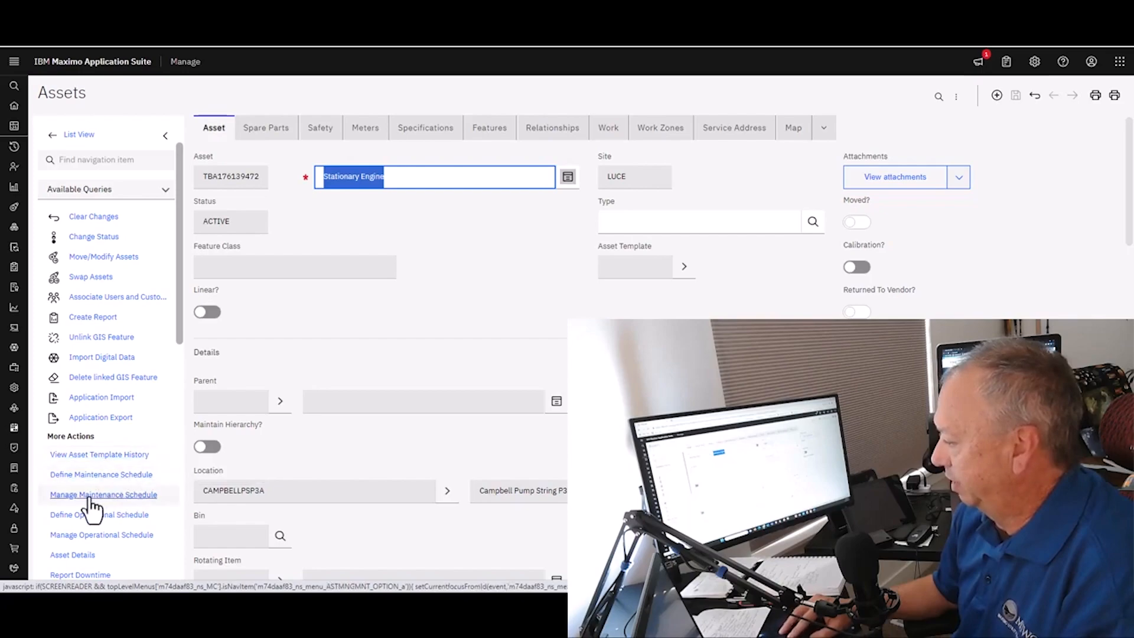
mouse_move(101, 473)
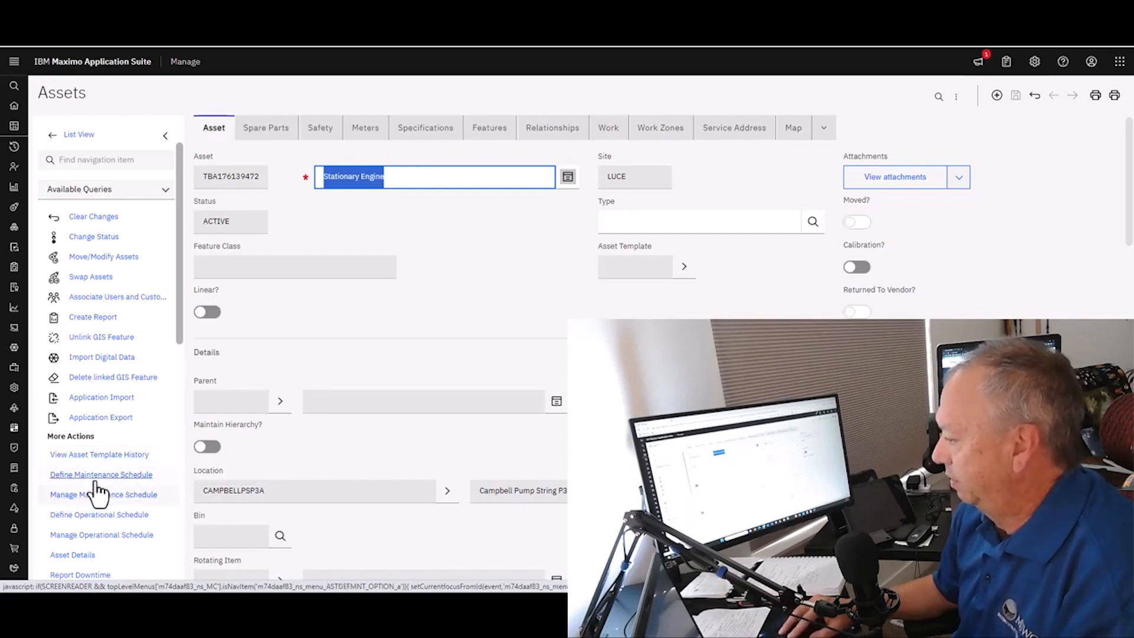
mouse_move(102, 533)
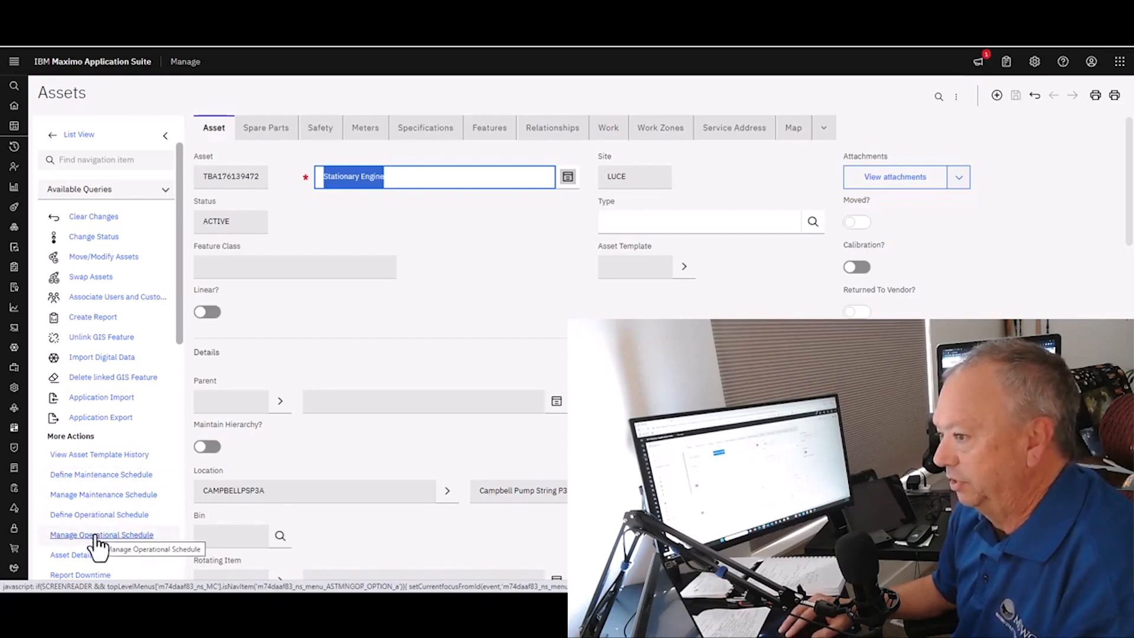
mouse_move(454, 315)
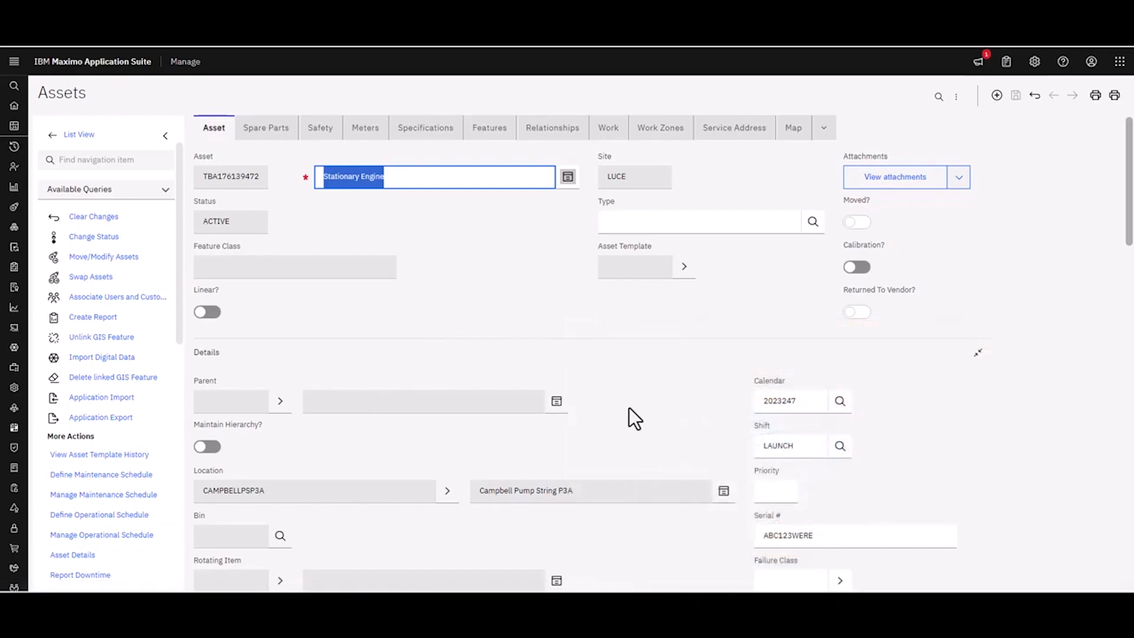
mouse_move(808, 489)
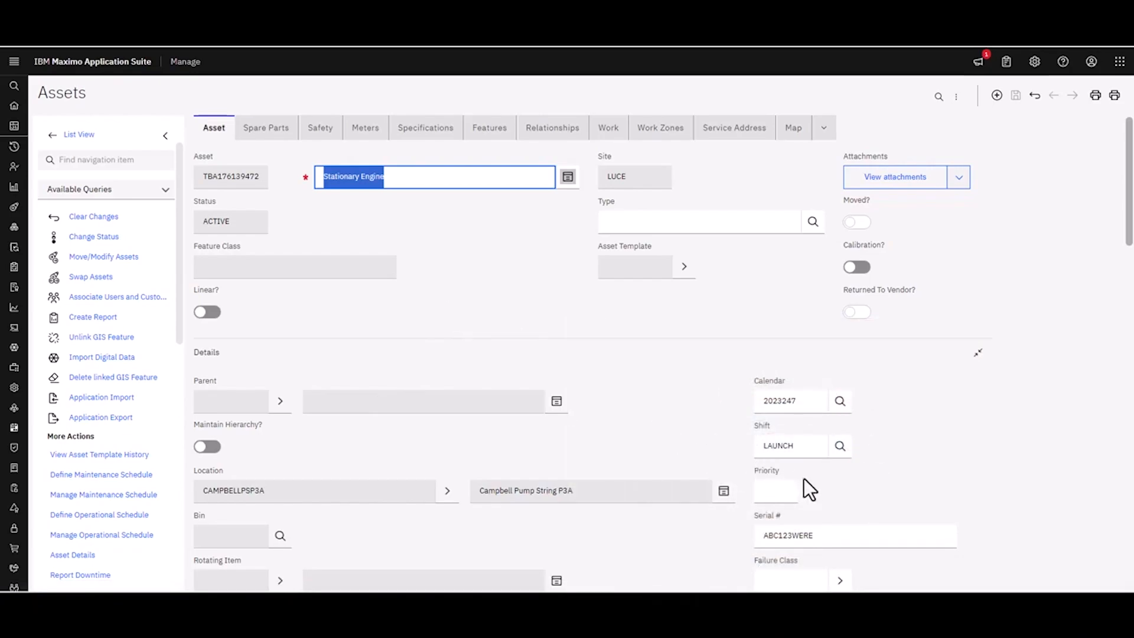
mouse_move(665, 421)
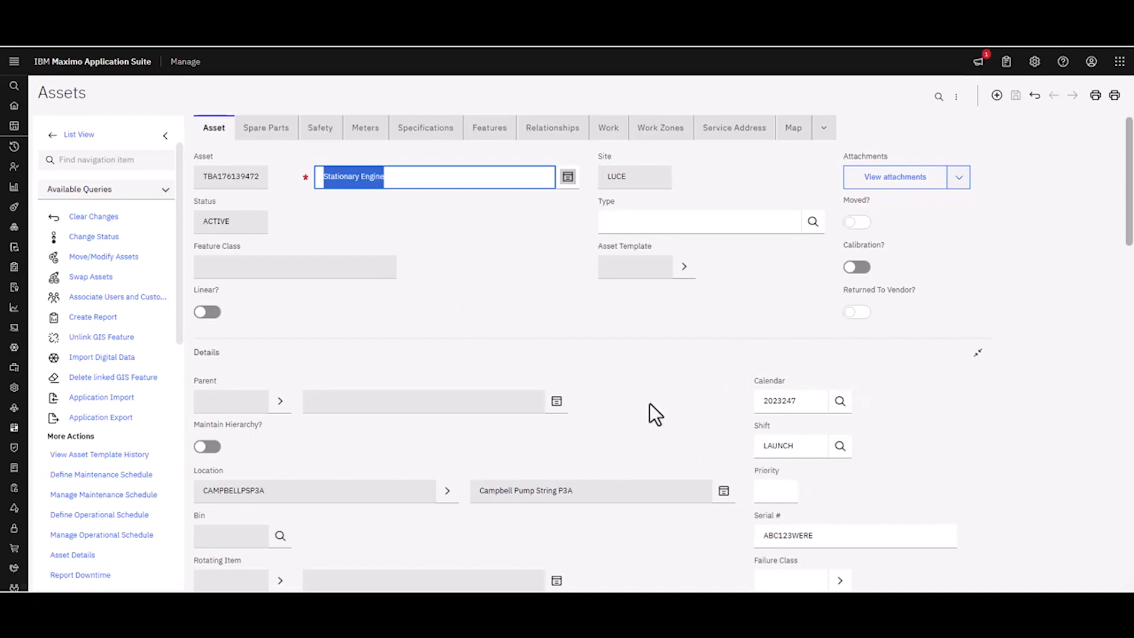
mouse_move(631, 398)
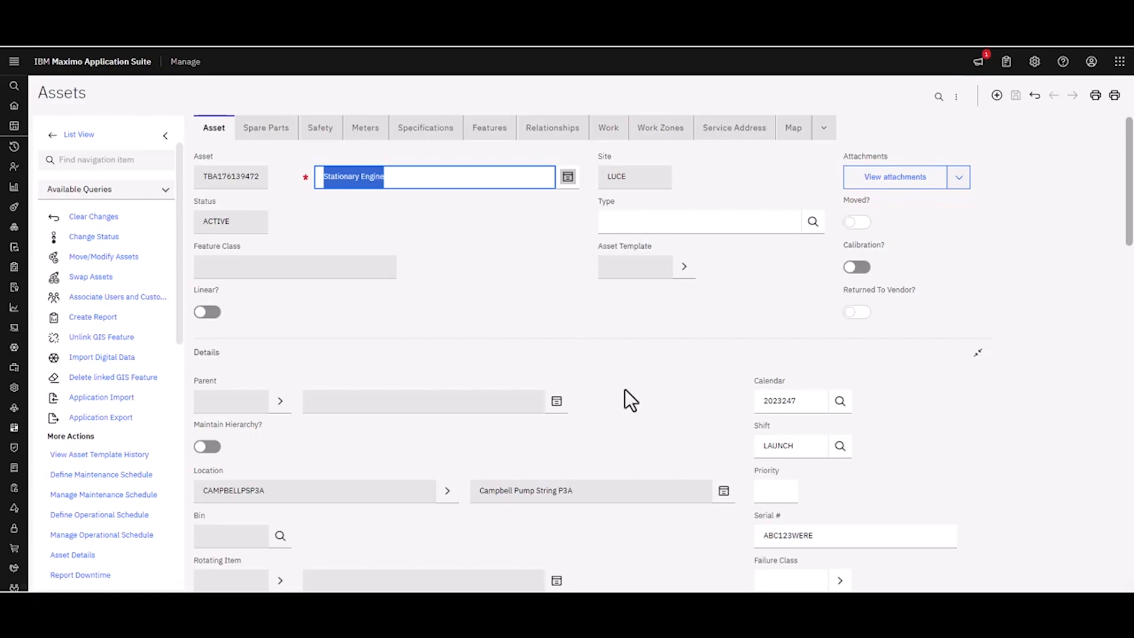
mouse_move(645, 403)
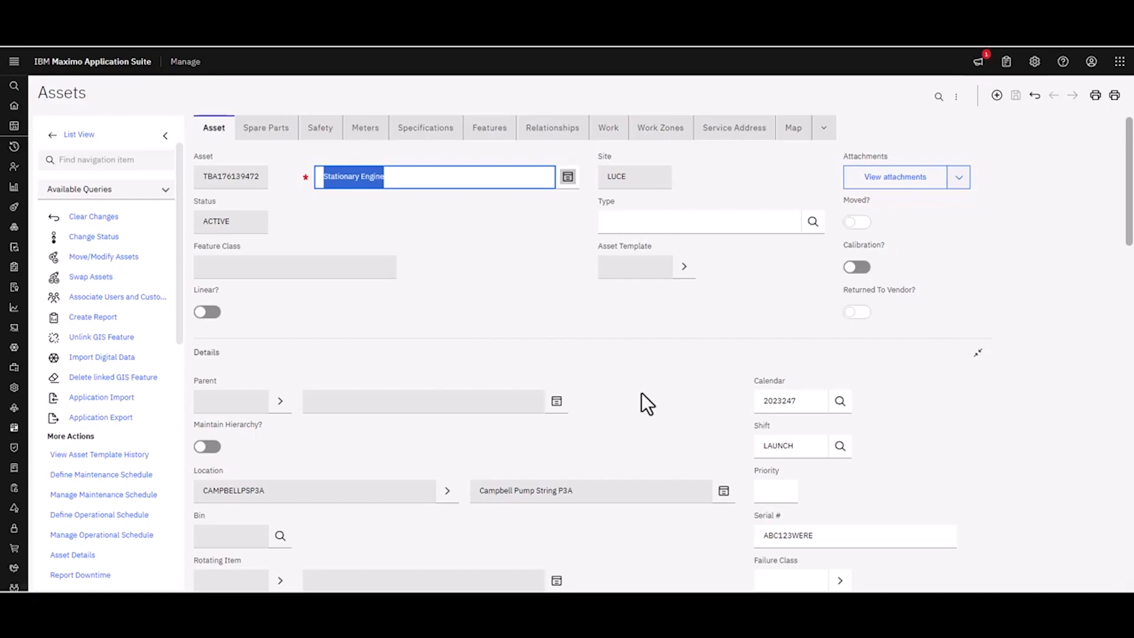
mouse_move(636, 403)
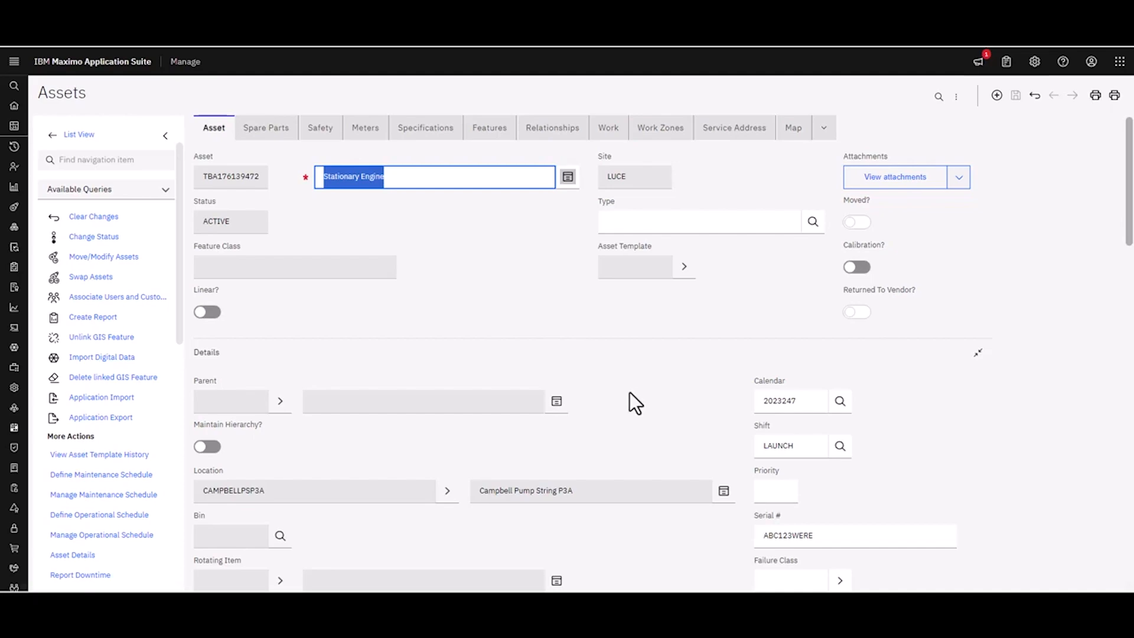
mouse_move(732, 412)
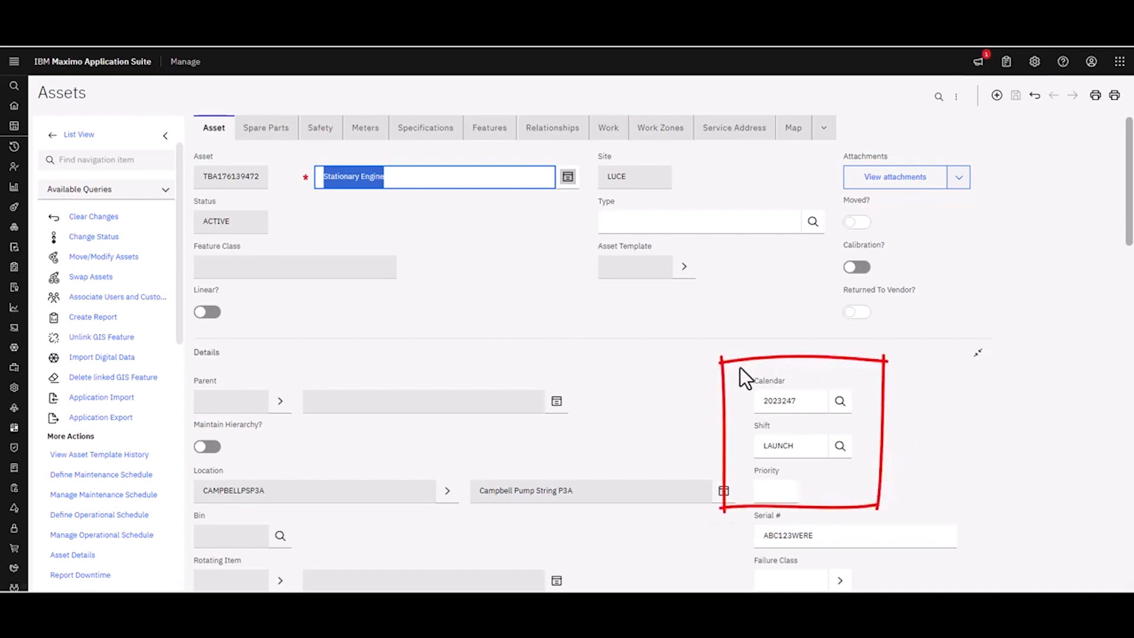
mouse_move(685, 412)
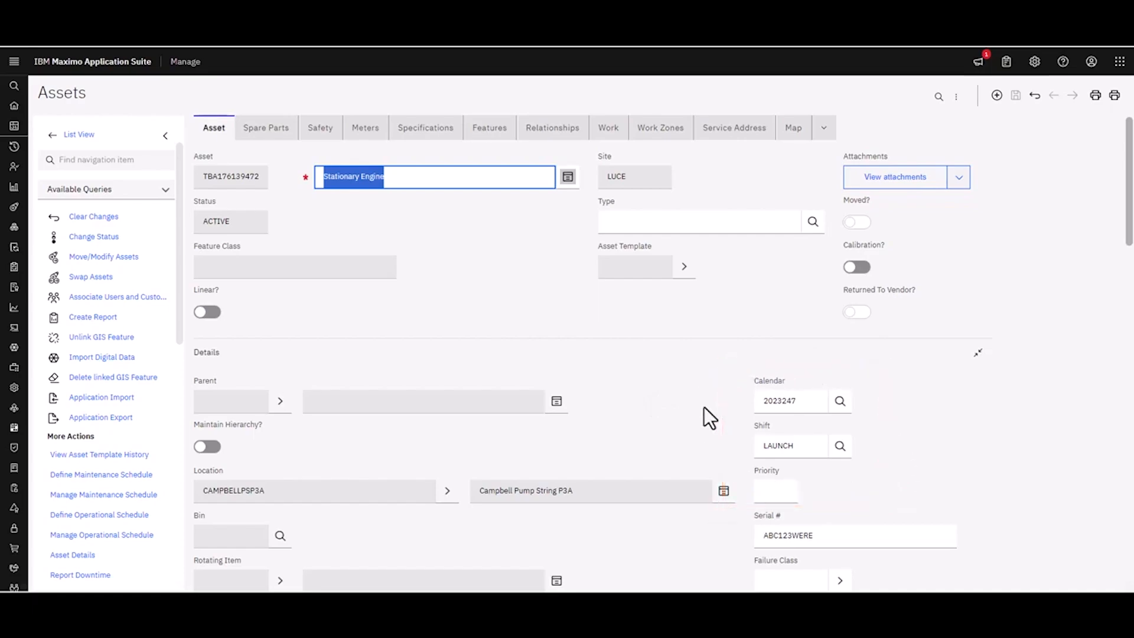
mouse_move(706, 440)
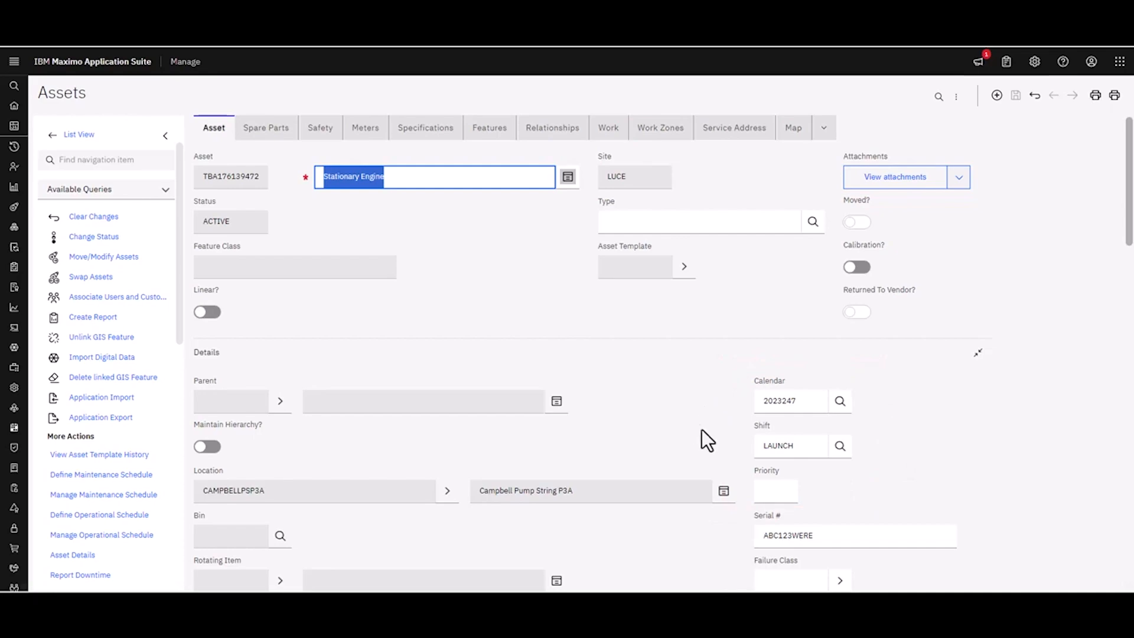
mouse_move(703, 430)
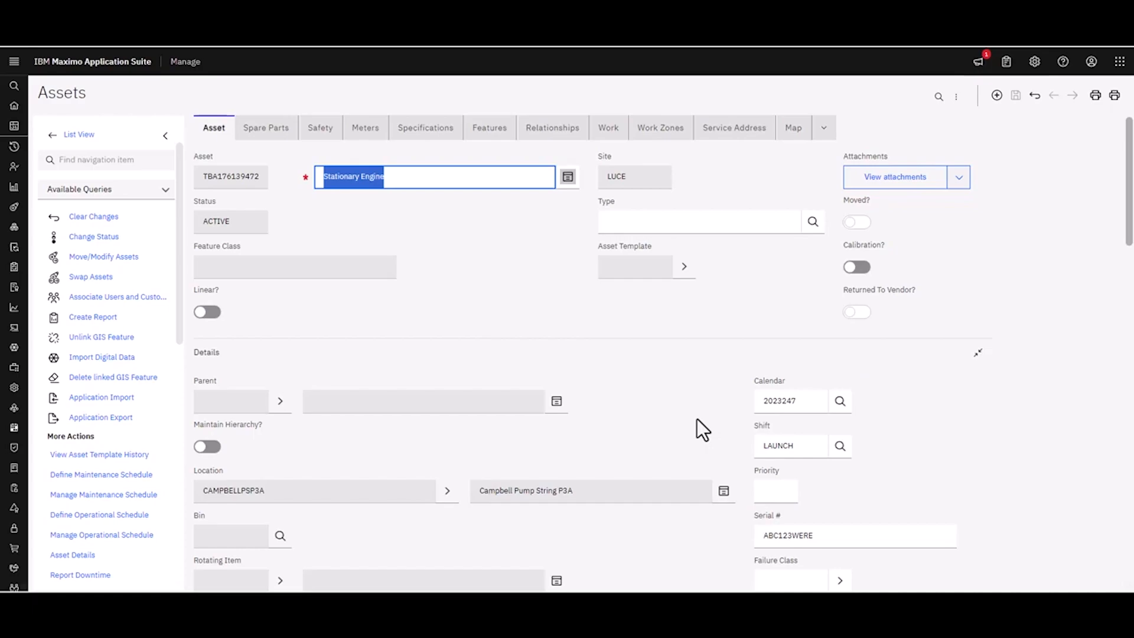
mouse_move(780, 463)
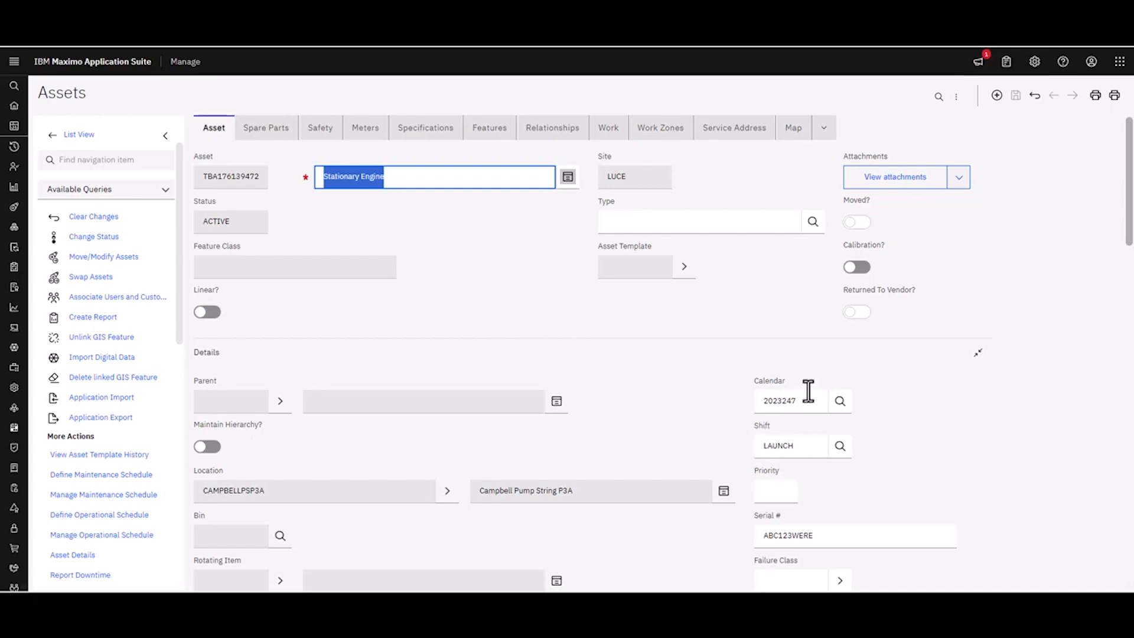
mouse_move(745, 374)
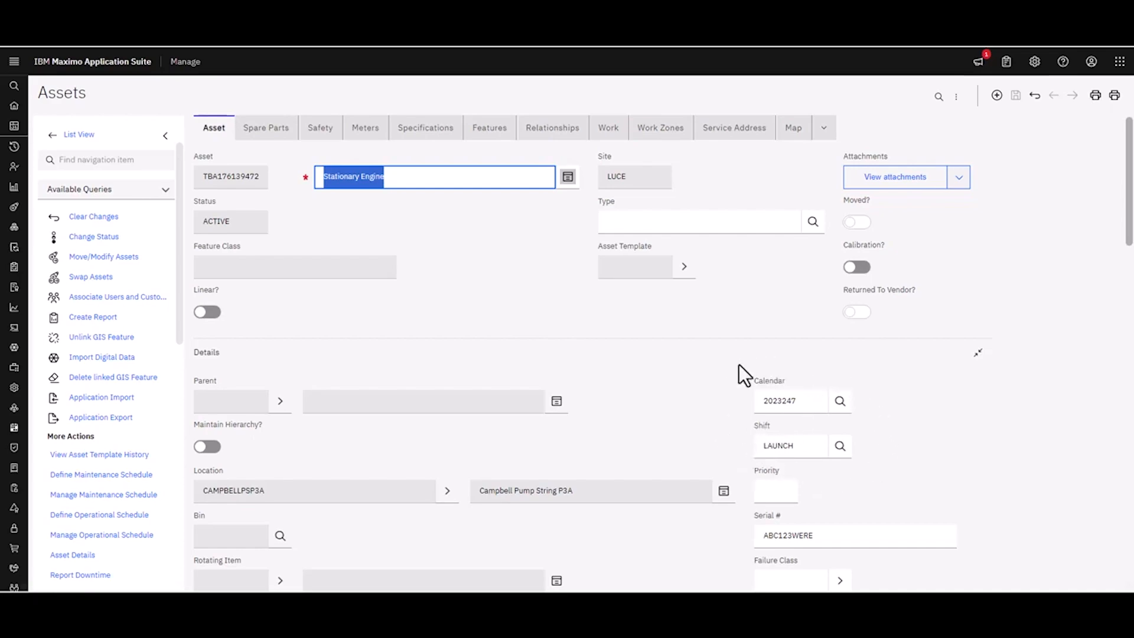
mouse_move(685, 426)
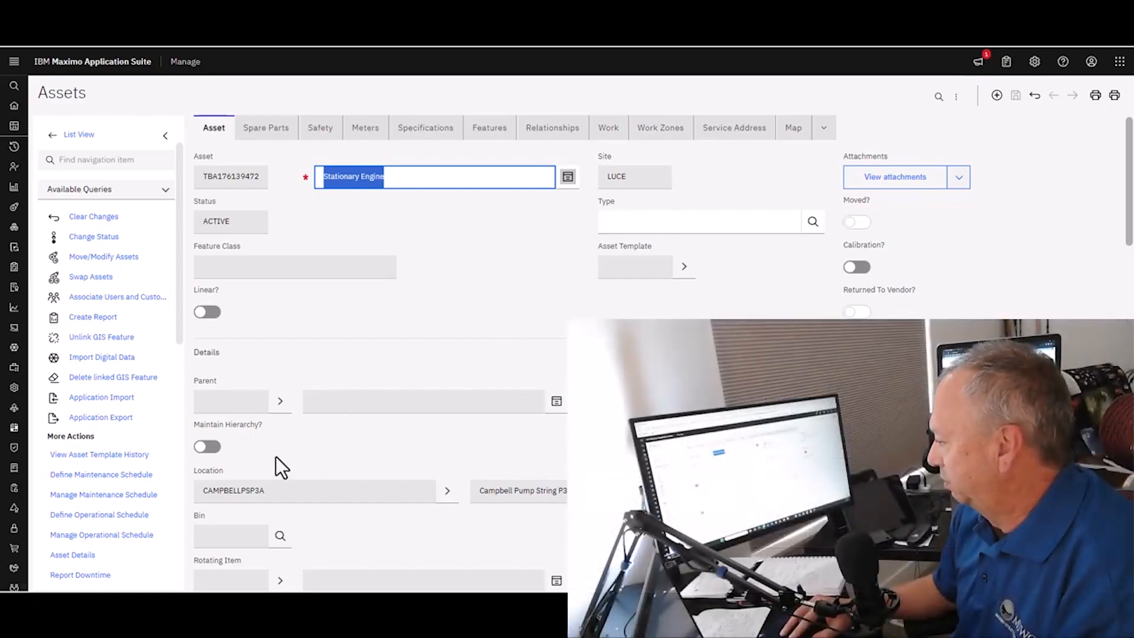
mouse_move(99, 514)
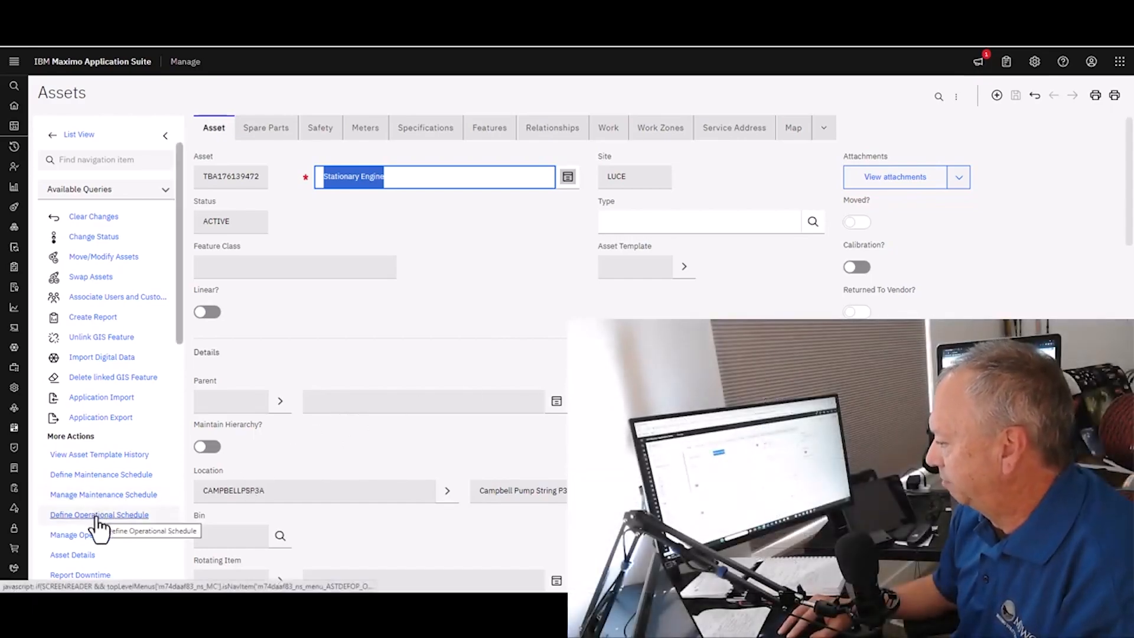
mouse_move(101, 534)
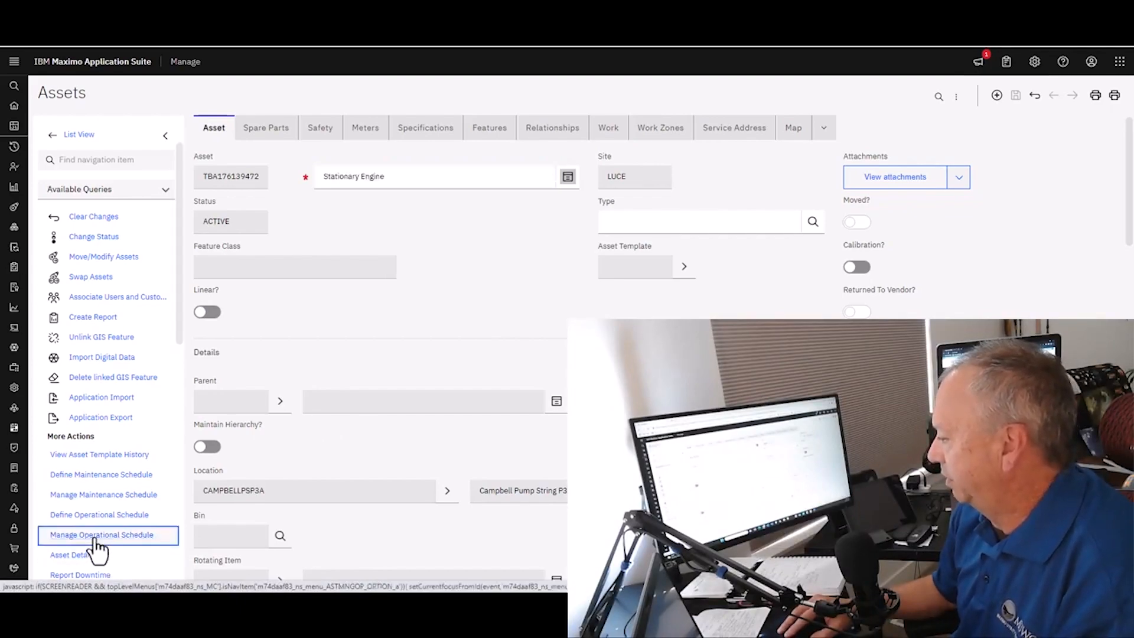
Review the operational schedule's 357 daily periods, keeping DAILY as the first period's schedule type
left_click(102, 534)
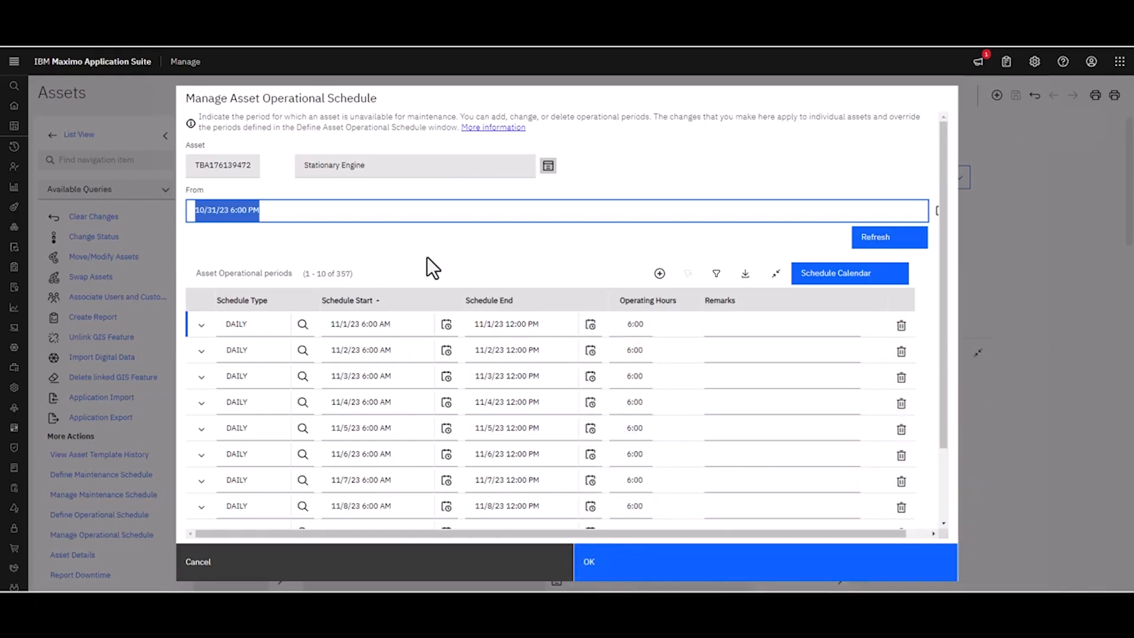
mouse_move(412, 293)
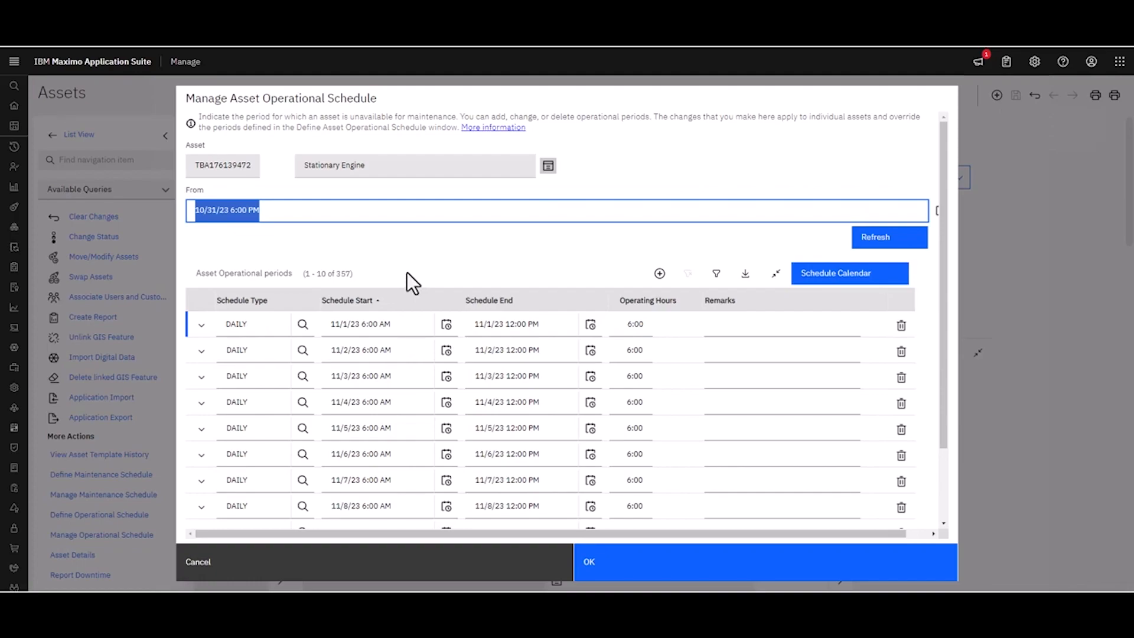
mouse_move(413, 309)
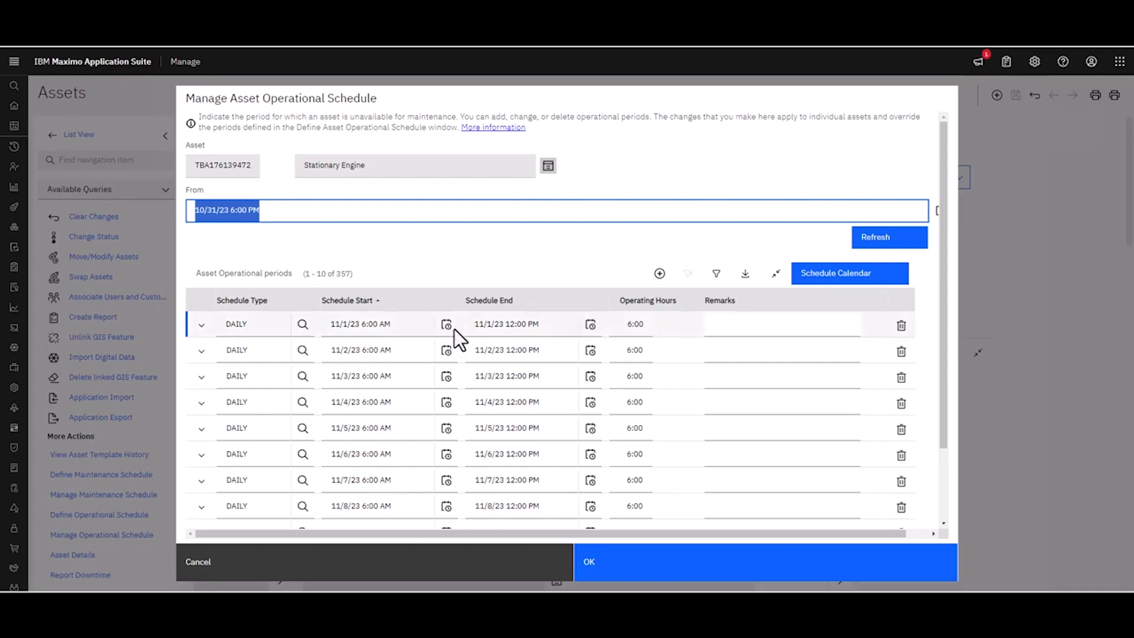
mouse_move(515, 334)
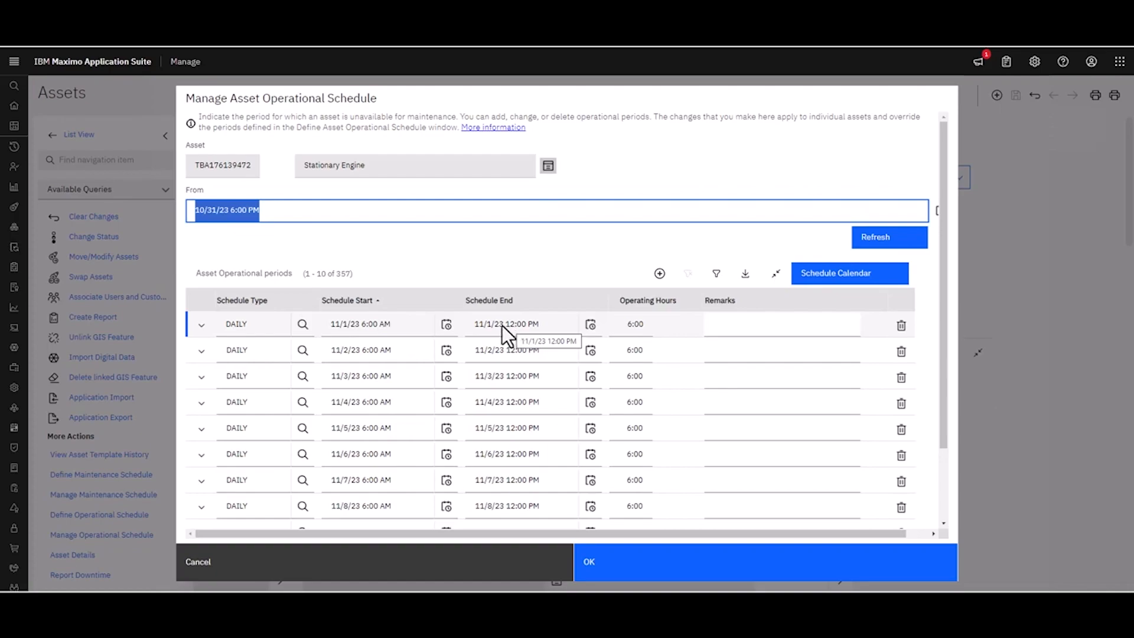
mouse_move(404, 337)
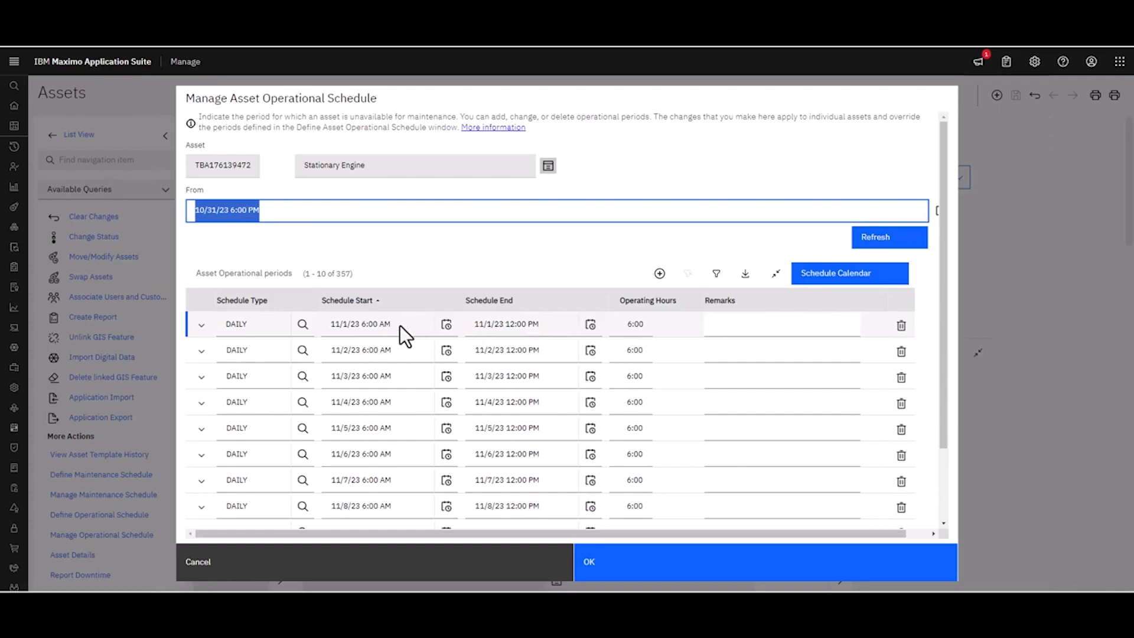
mouse_move(501, 338)
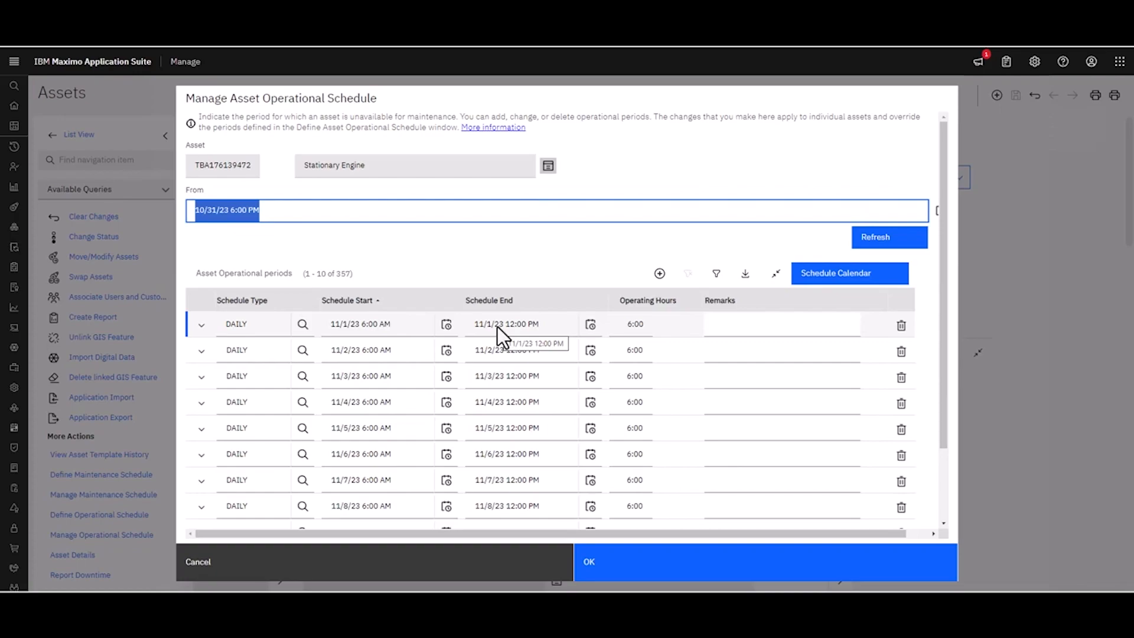
mouse_move(491, 327)
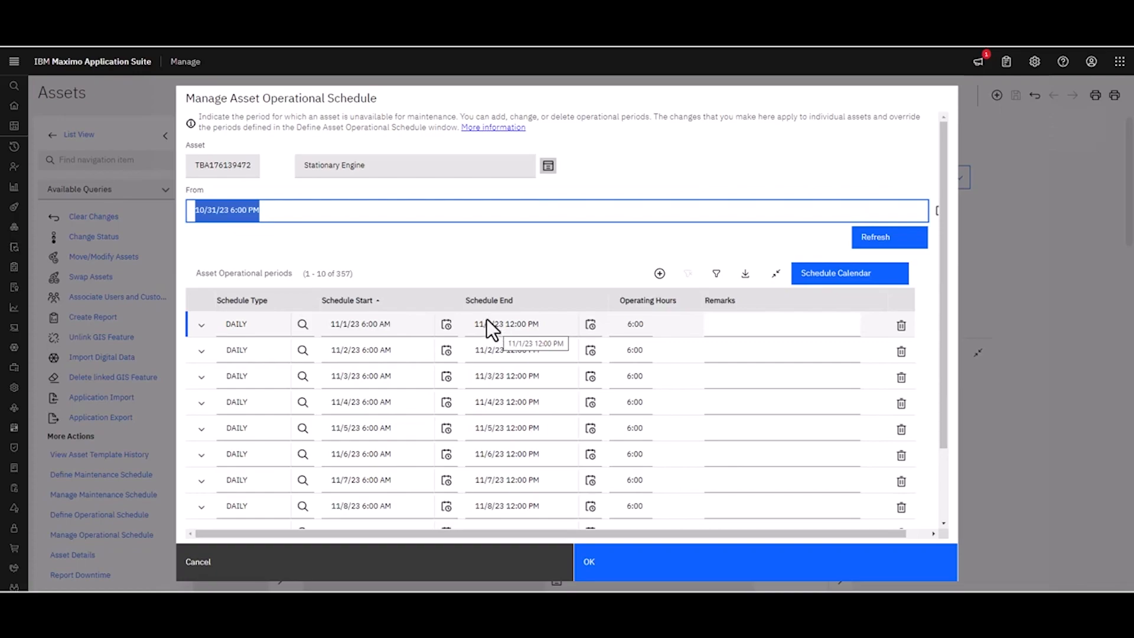
mouse_move(659, 273)
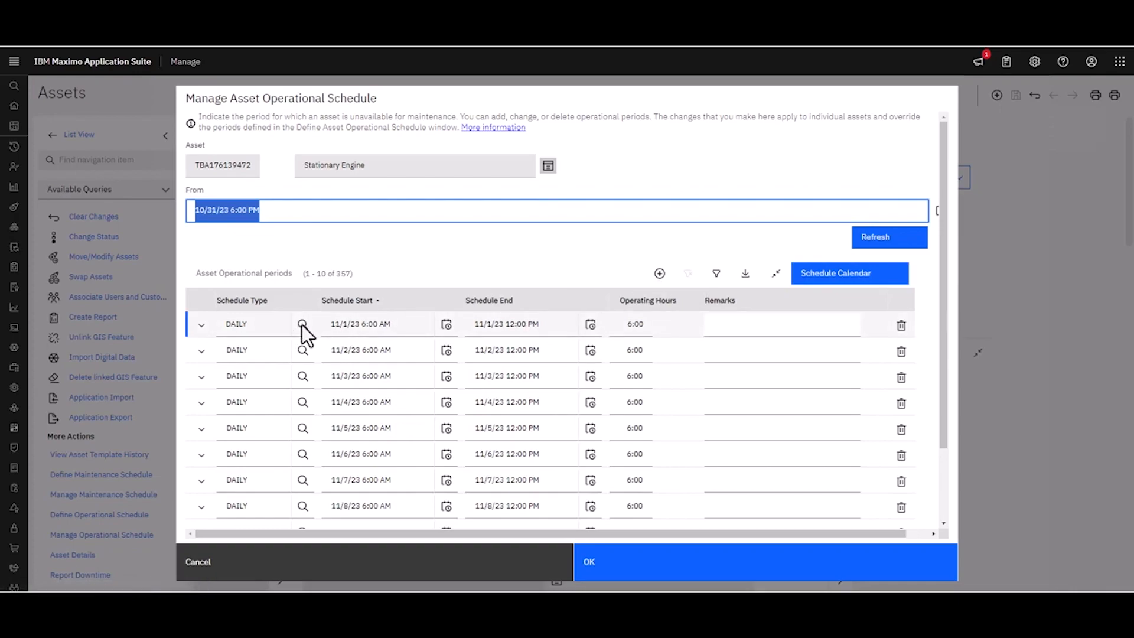
left_click(303, 324)
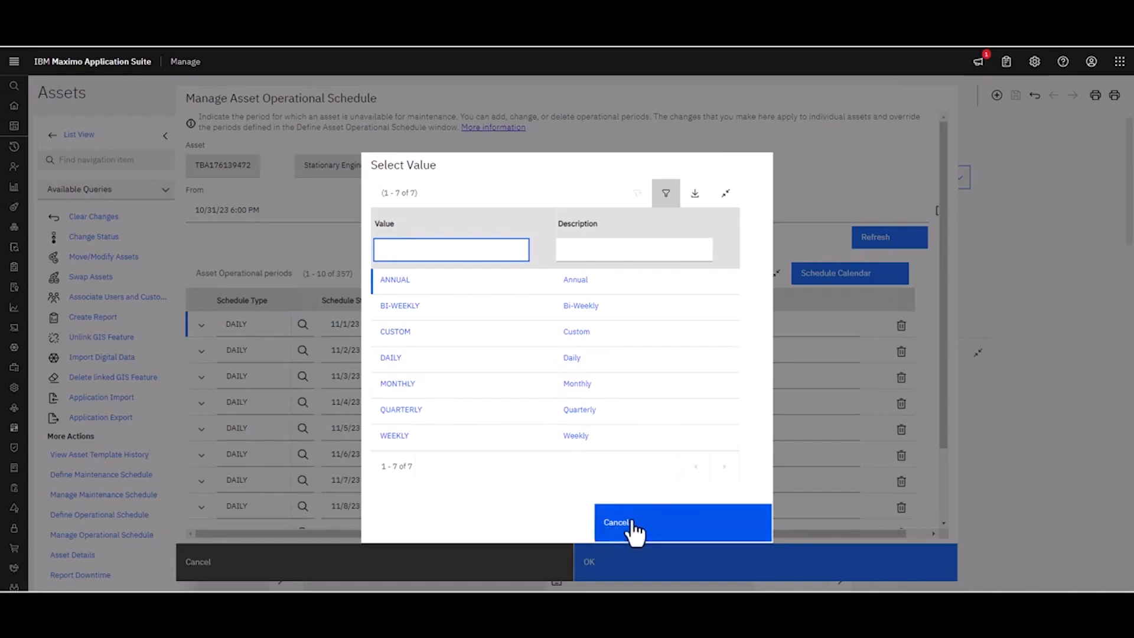
left_click(637, 522)
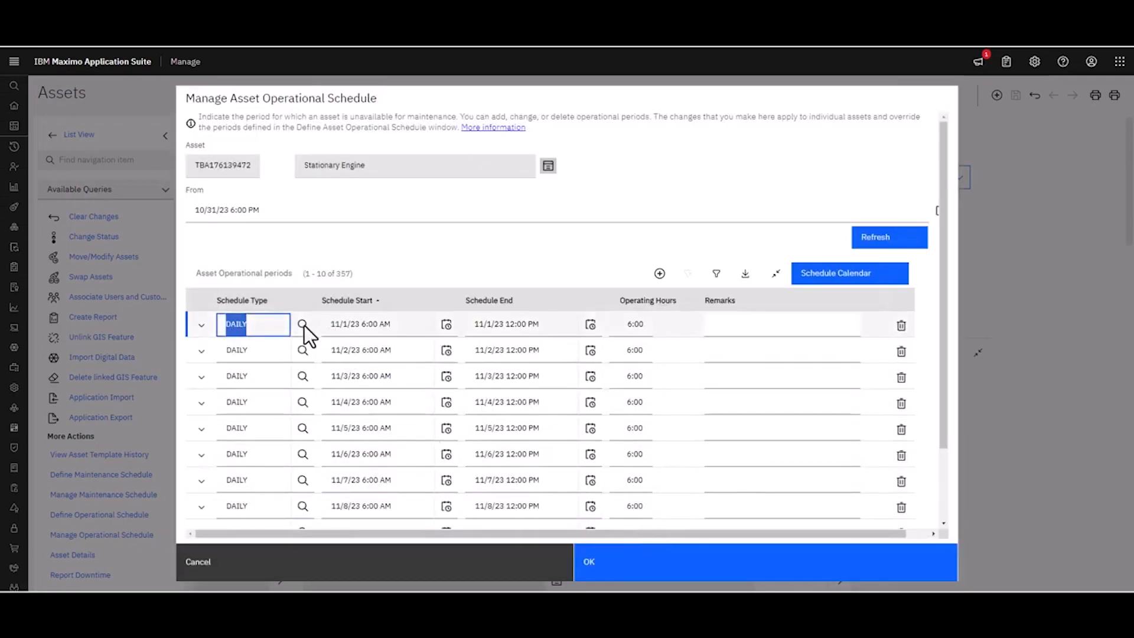
mouse_move(517, 333)
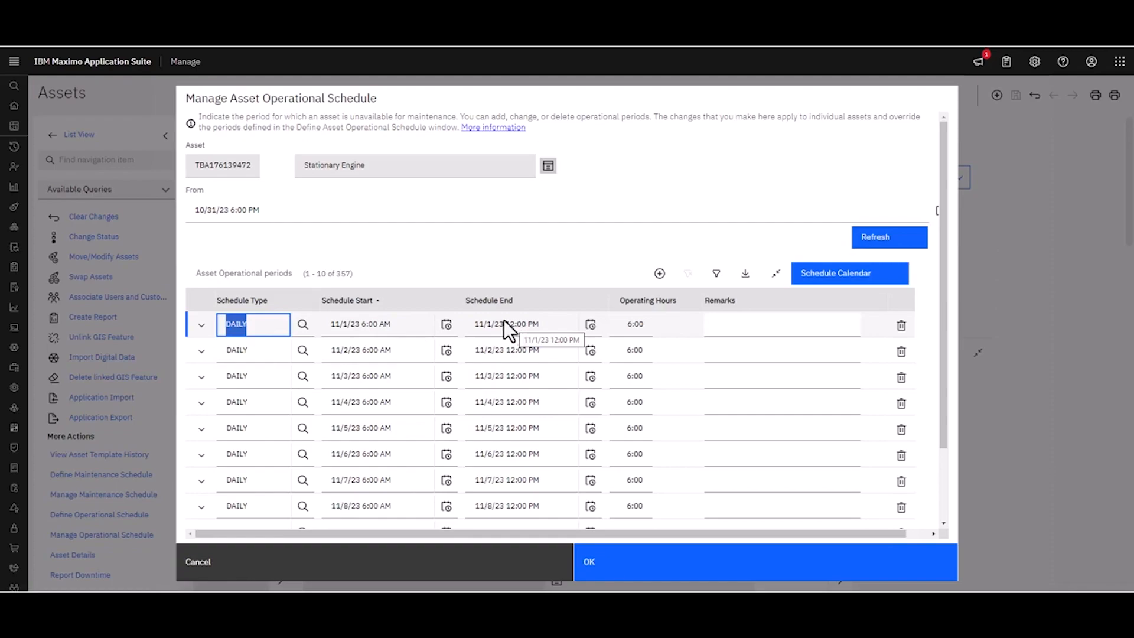
mouse_move(418, 337)
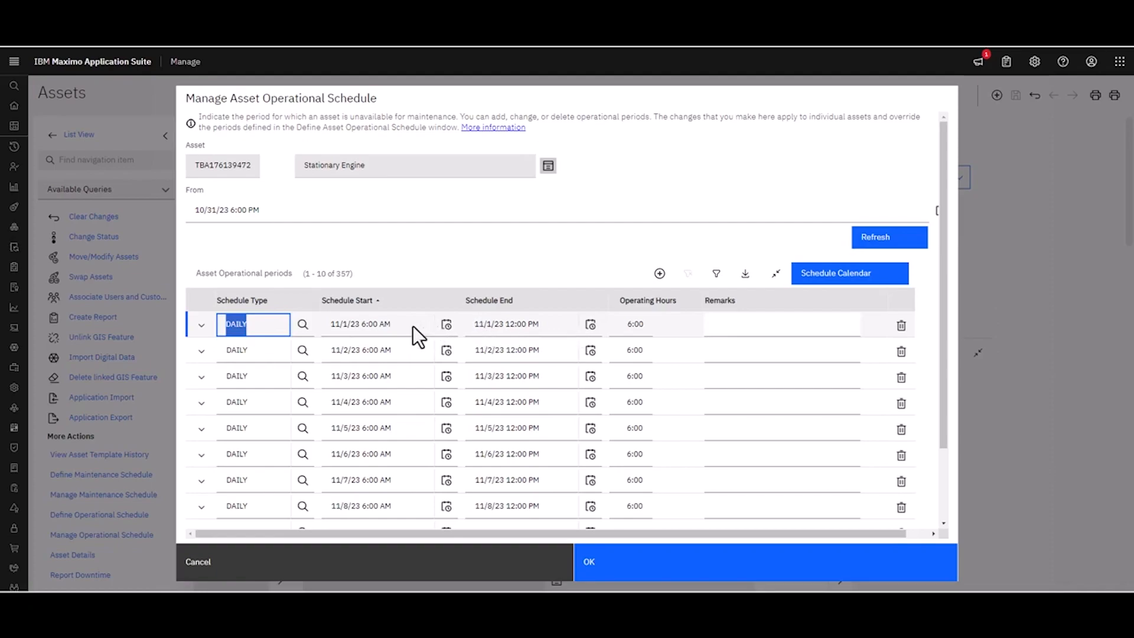
mouse_move(415, 340)
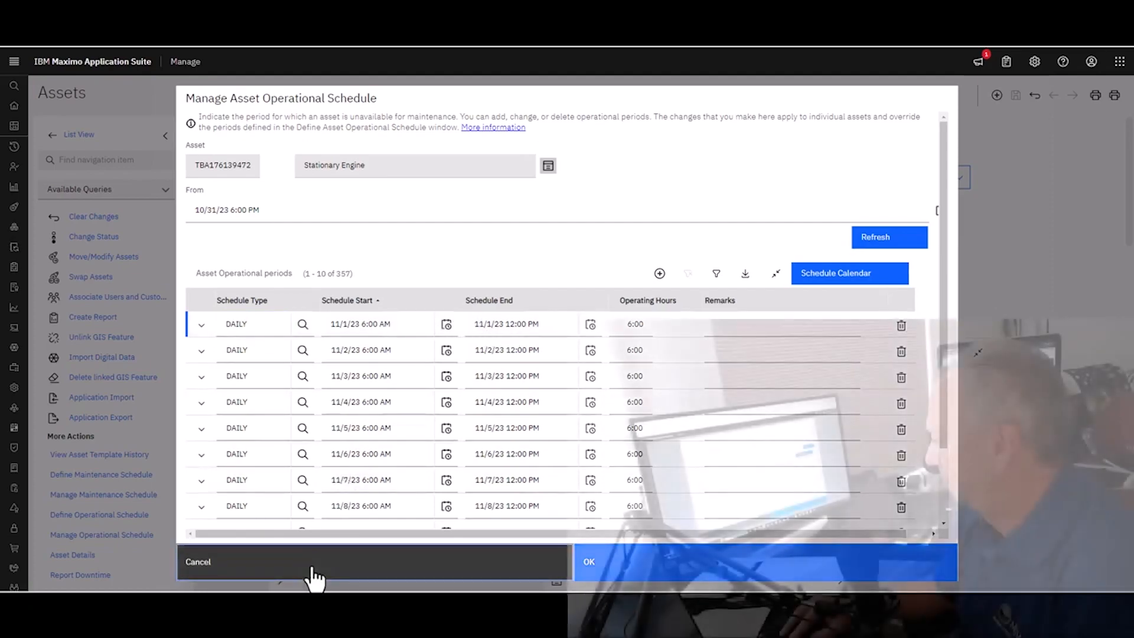
Leave the operational schedule and show the 9 weekly 1:00–3:00 PM maintenance periods
left_click(197, 561)
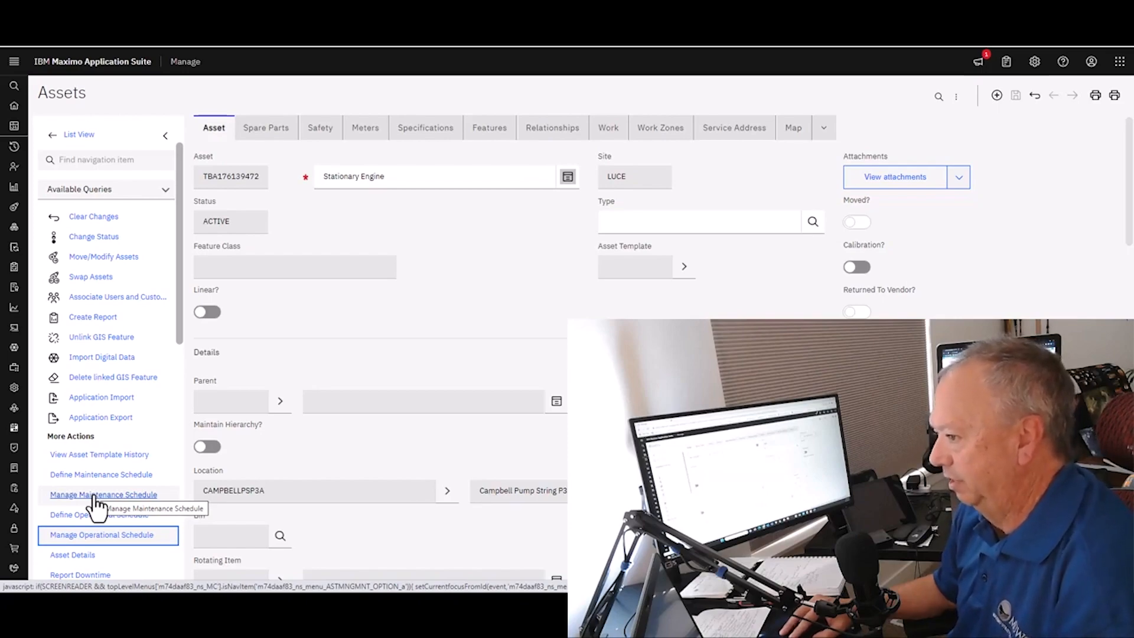
left_click(104, 493)
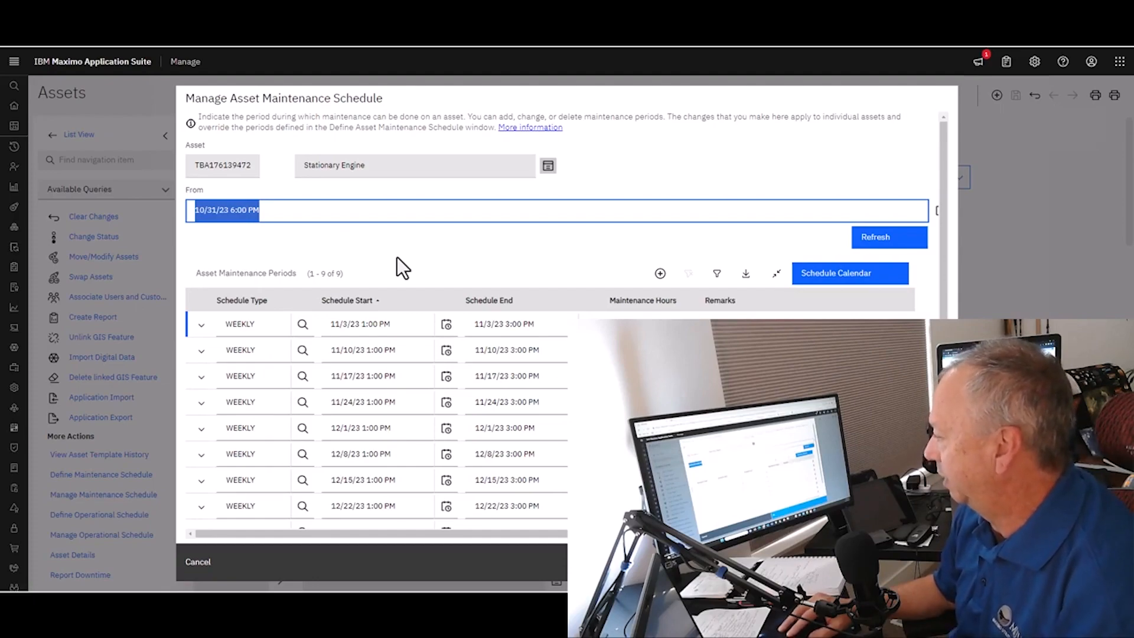
mouse_move(358, 273)
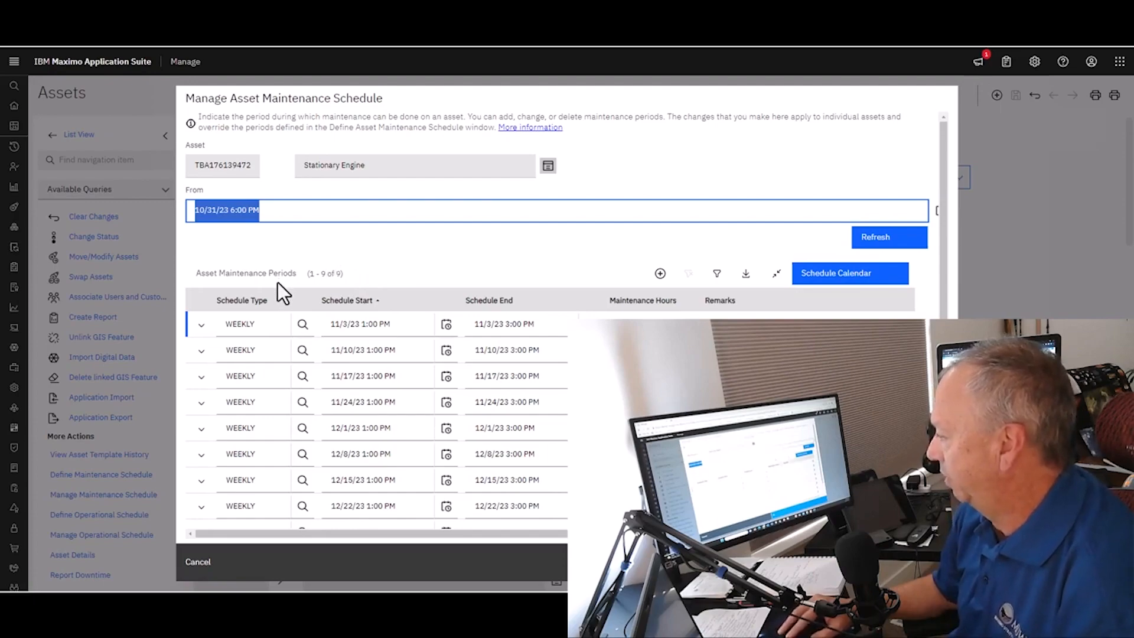
mouse_move(416, 253)
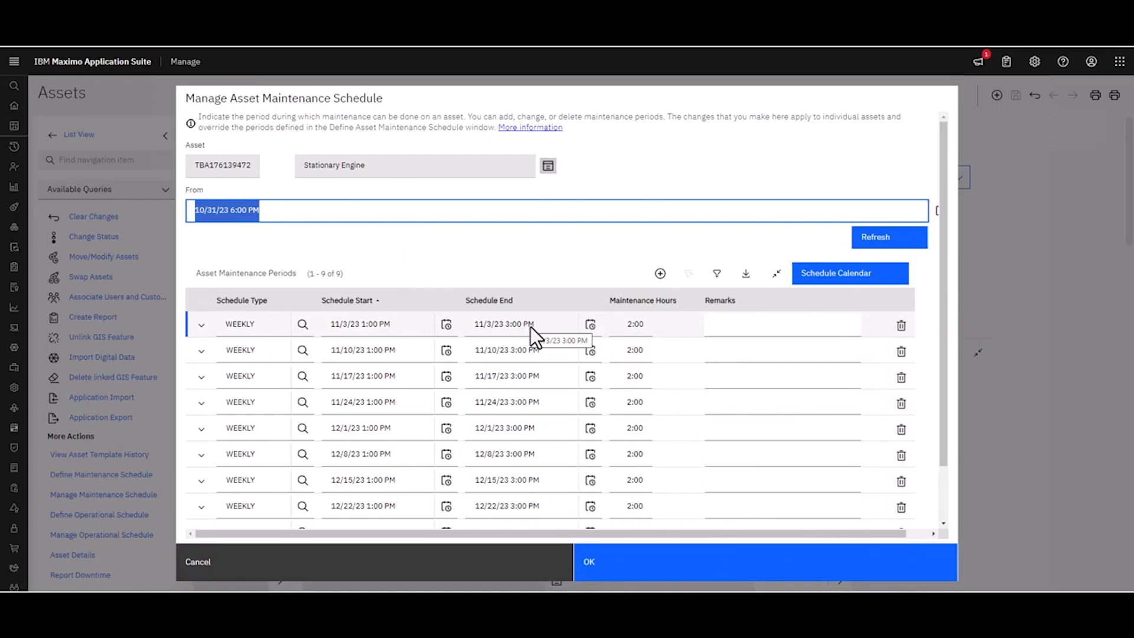
mouse_move(427, 333)
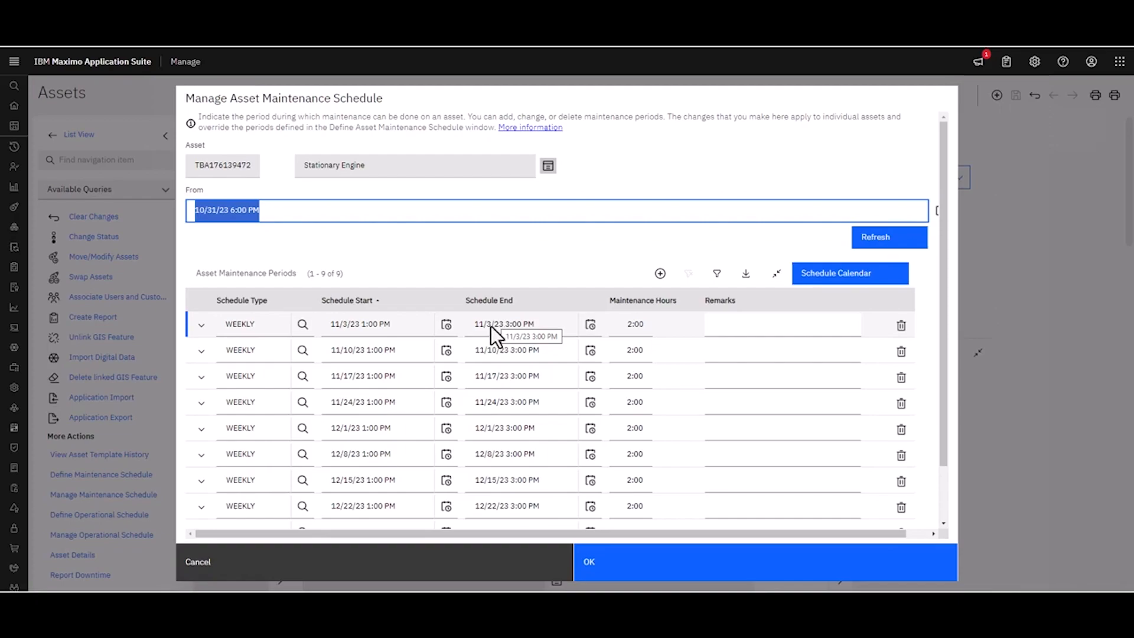
mouse_move(659, 273)
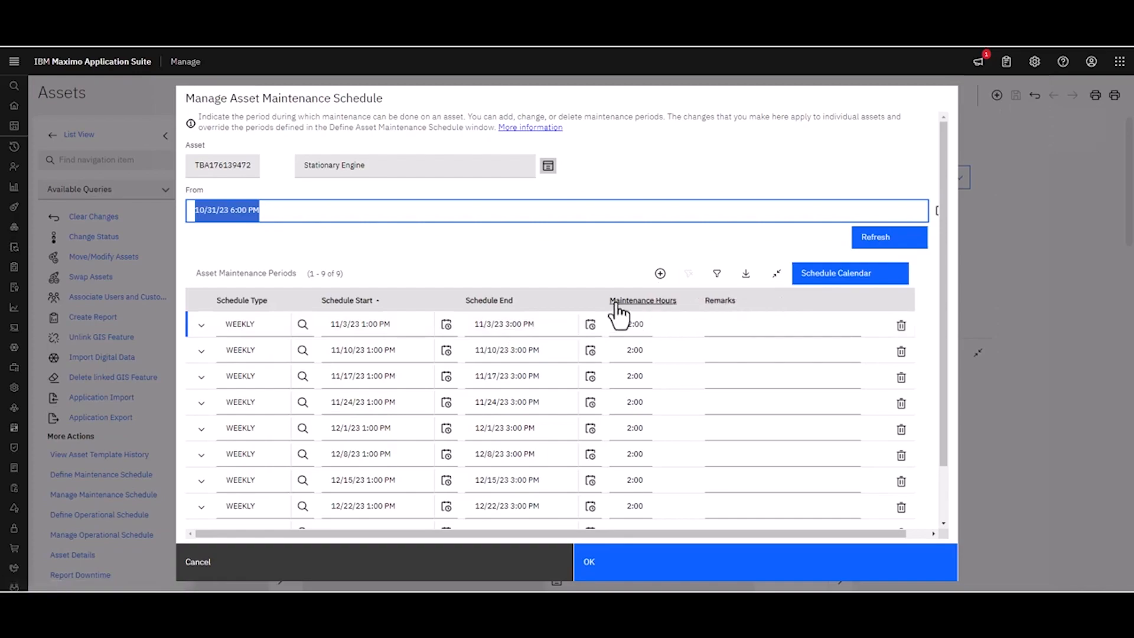
mouse_move(549, 298)
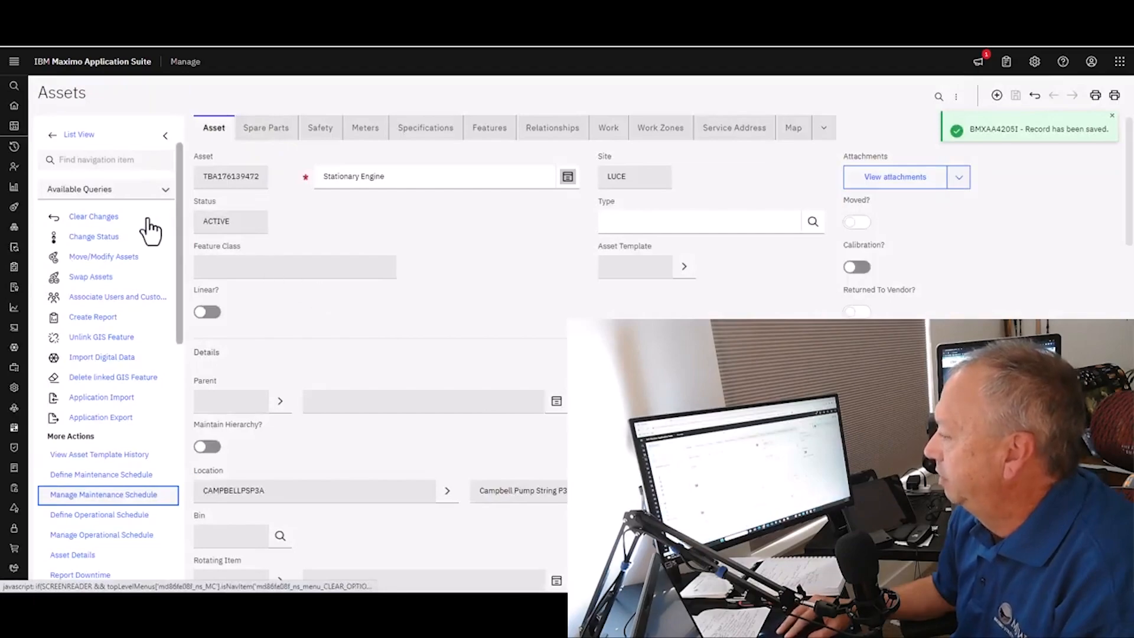
Navigate to Graphical Scheduling under Planning and Scheduling and open schedule JQT123
left_click(13, 61)
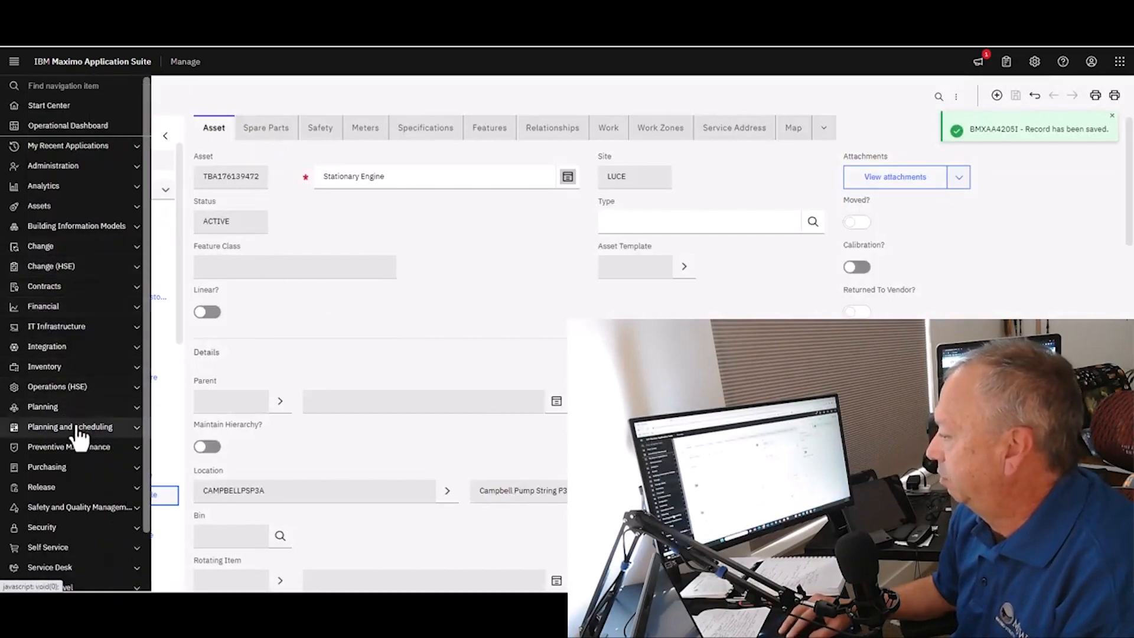
left_click(69, 427)
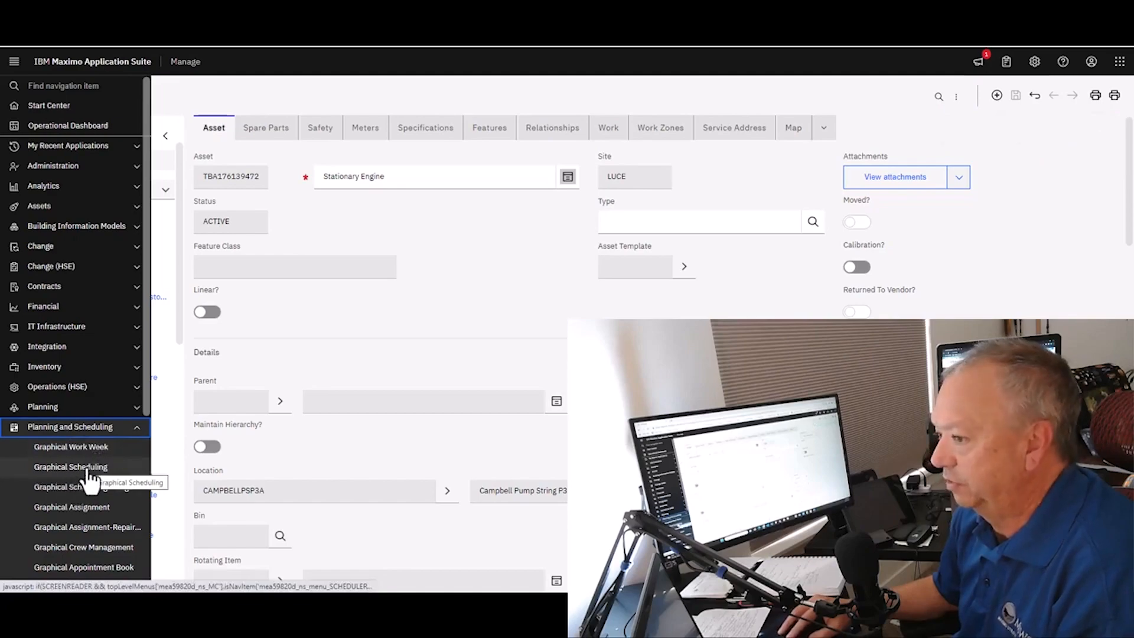
left_click(70, 466)
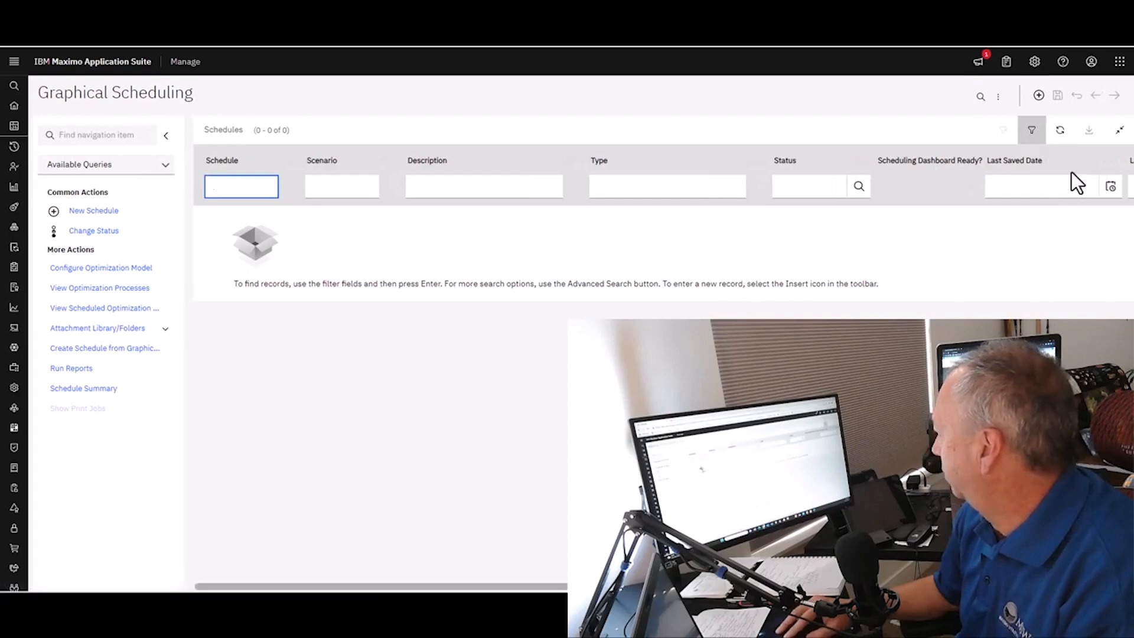
left_click(1060, 130)
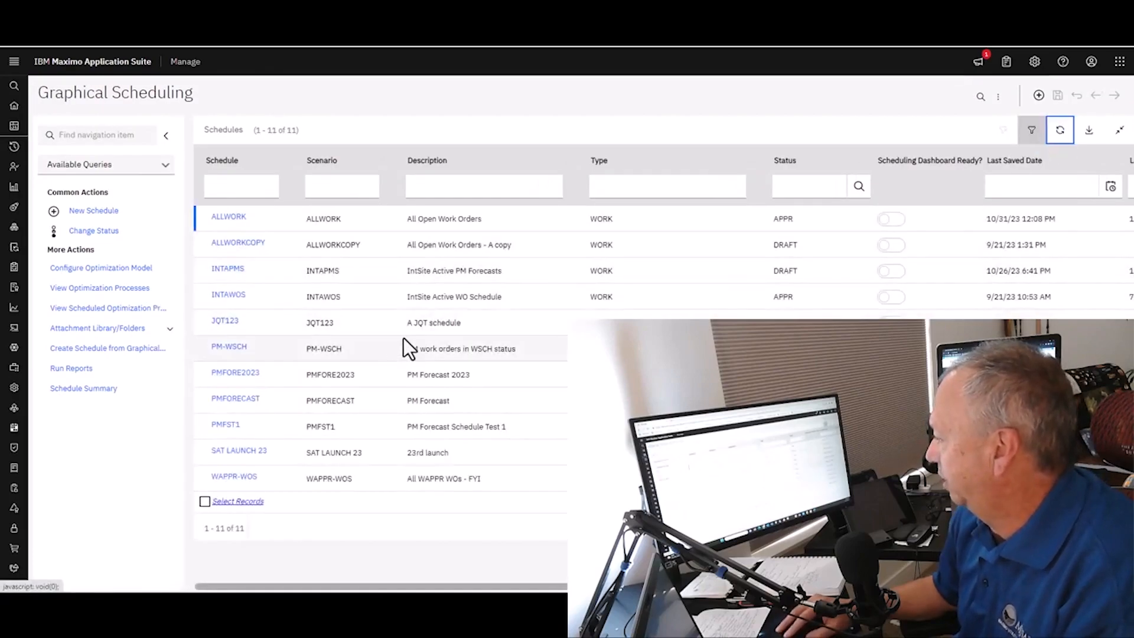
left_click(224, 320)
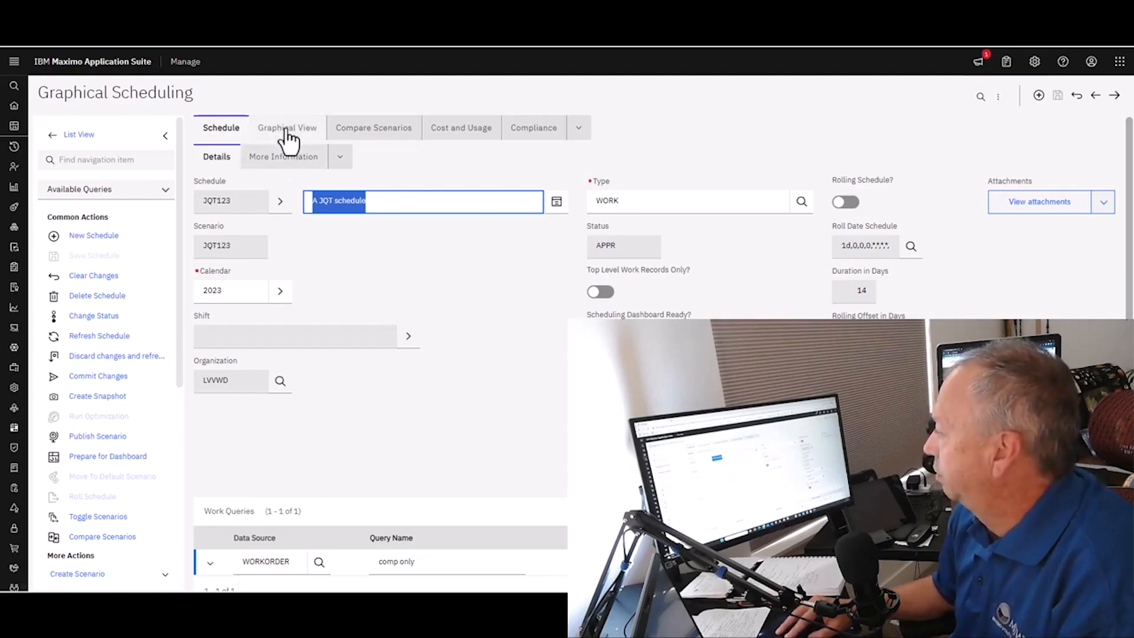
Show schedule JQT123's four work orders and Technician resource in the Gantt graphical view
left_click(286, 128)
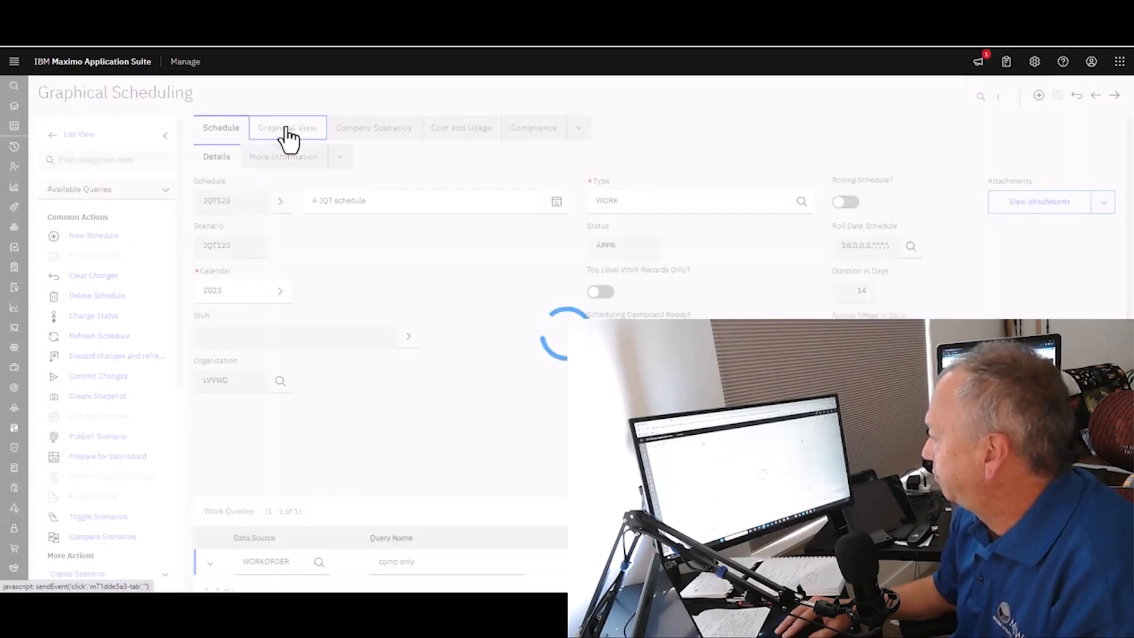
left_click(287, 128)
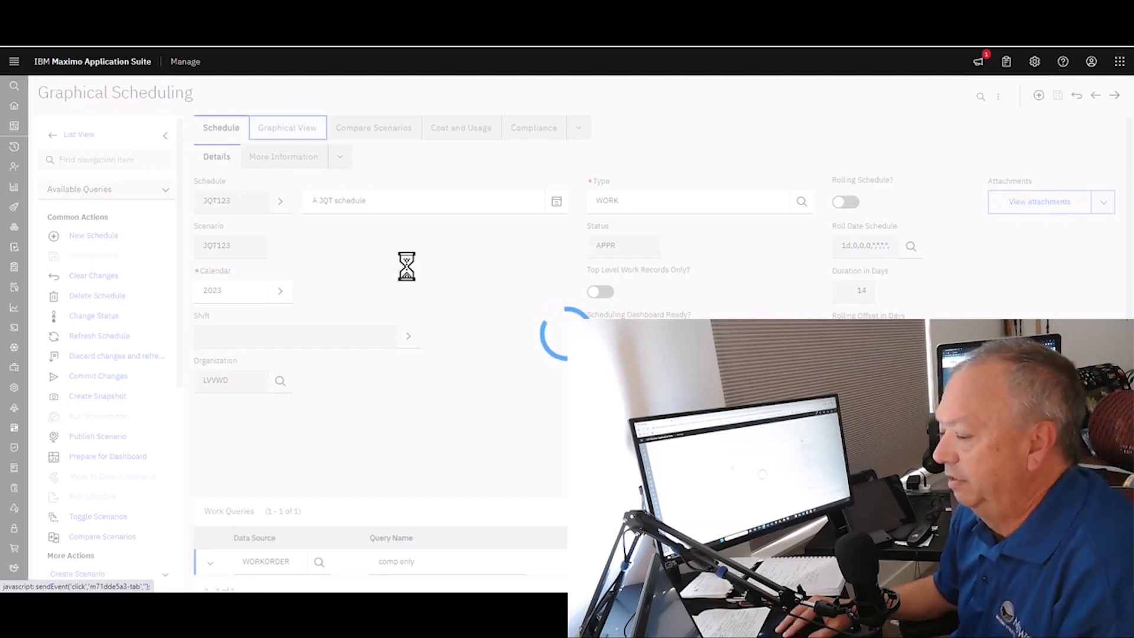
left_click(289, 128)
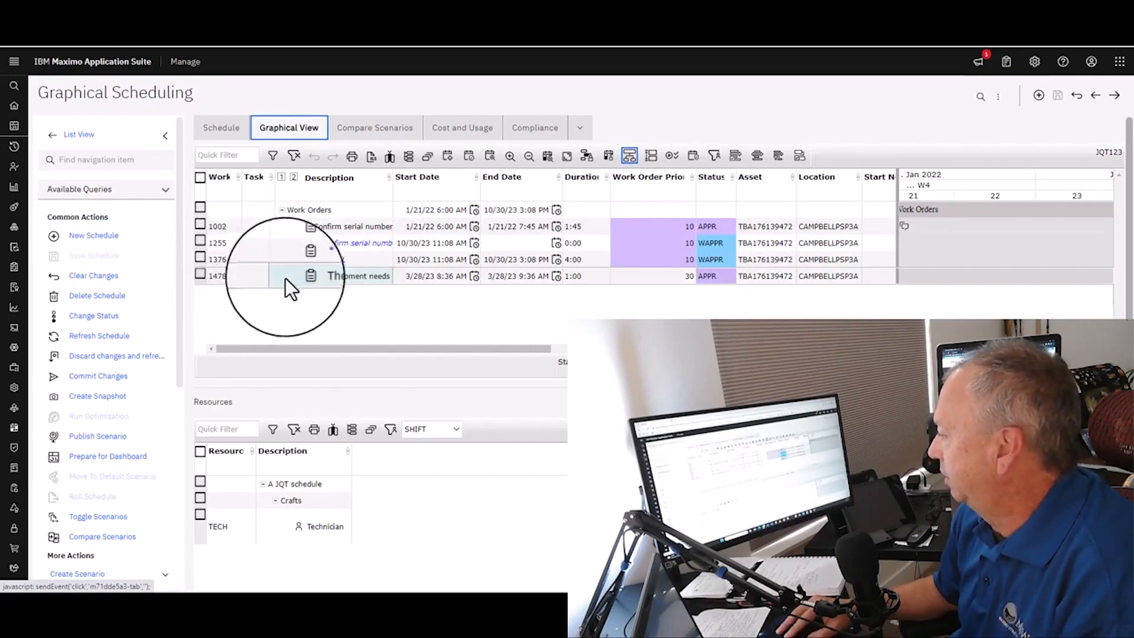
Show Other Resources Availability for work order 1478 with asset TBA176139472's bars
right_click(311, 275)
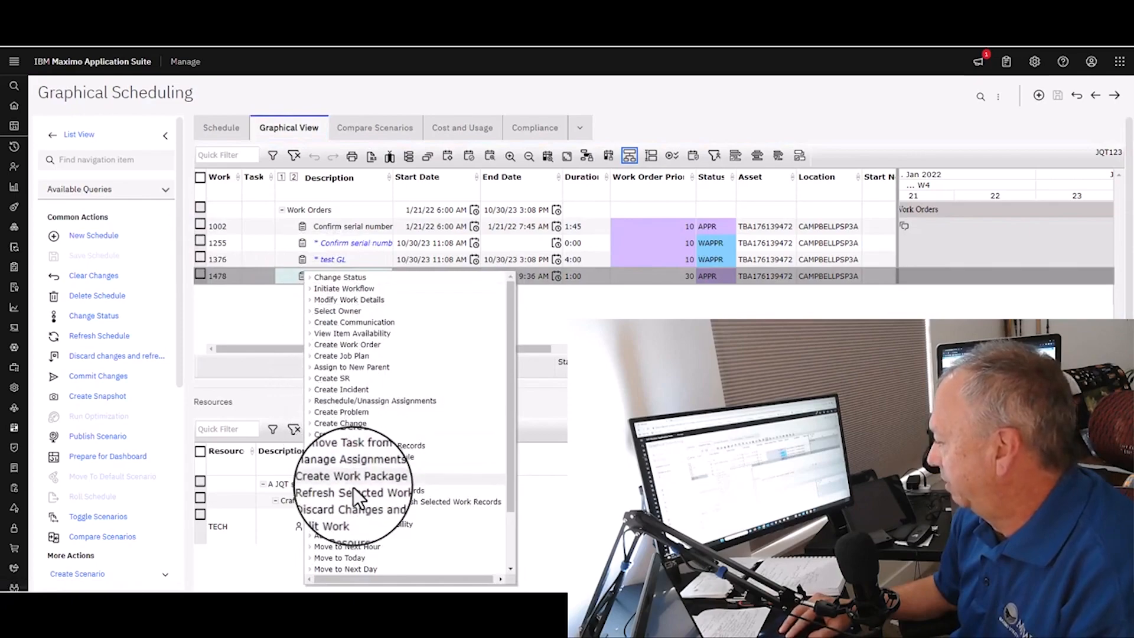
scroll("down", 3)
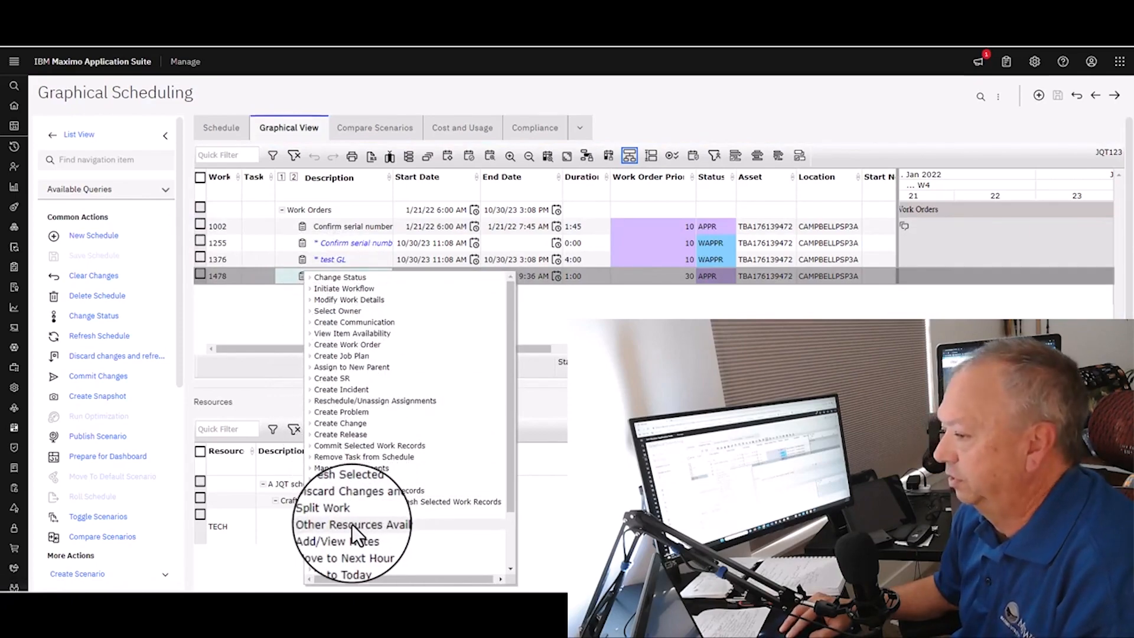
left_click(352, 524)
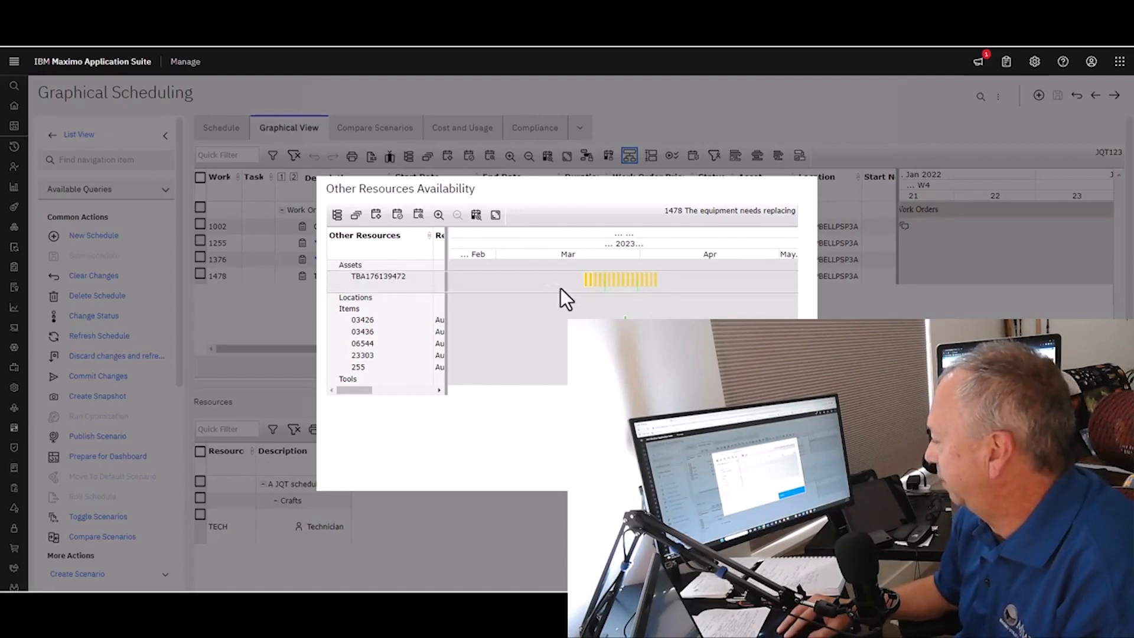
mouse_move(590, 296)
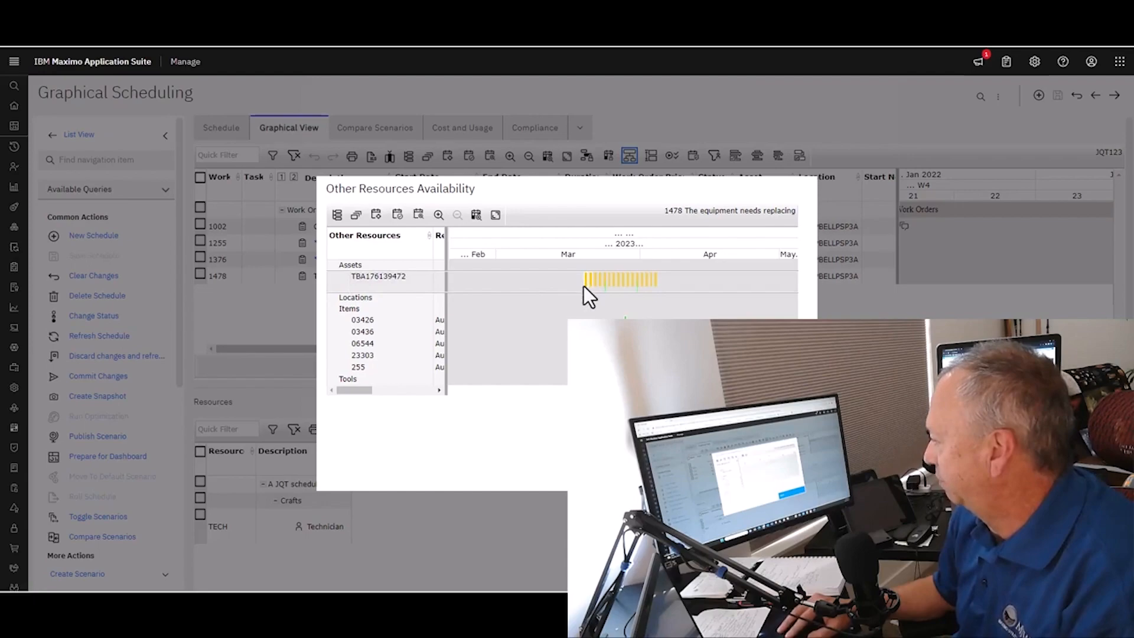
mouse_move(568, 293)
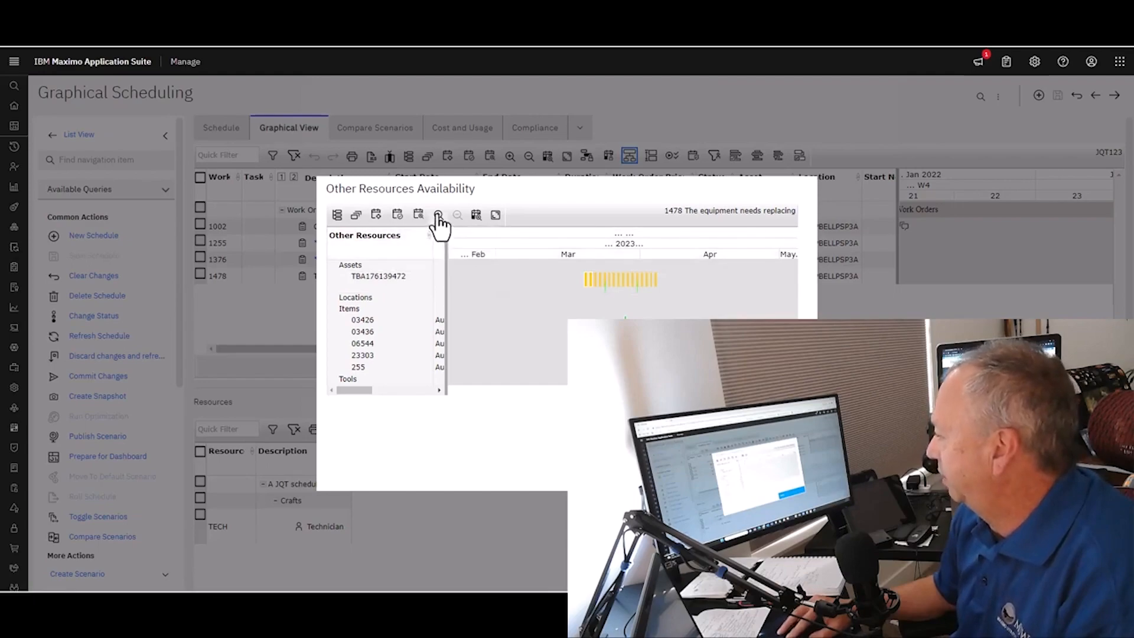
Zoom the availability timeline to daily asset bars from 19 March to 5 April 2023
left_click(437, 215)
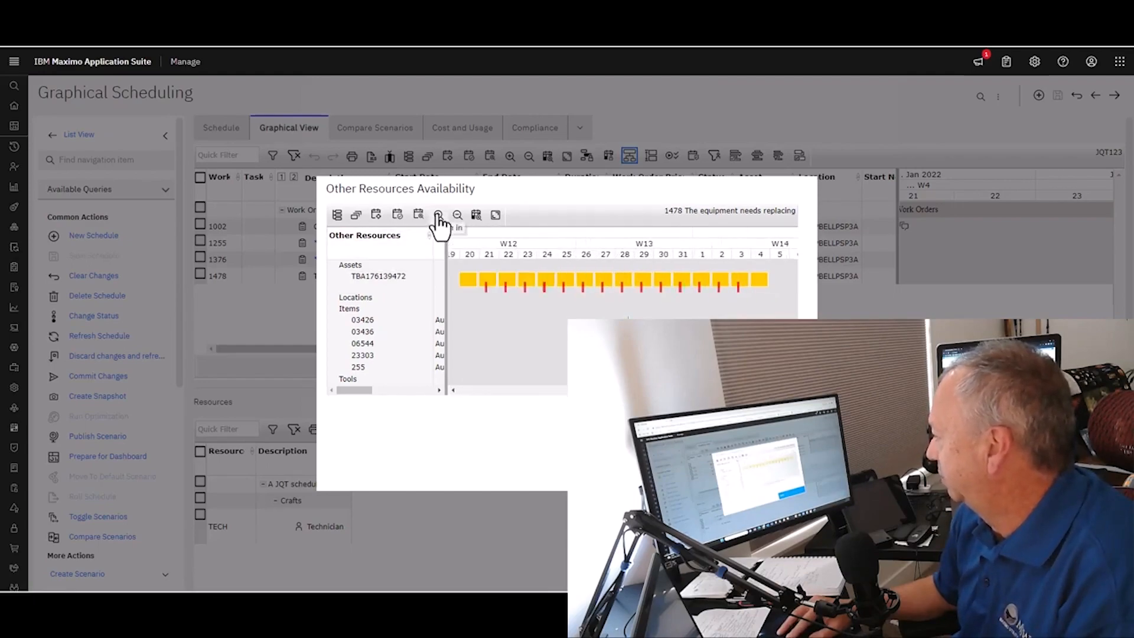
left_click(437, 215)
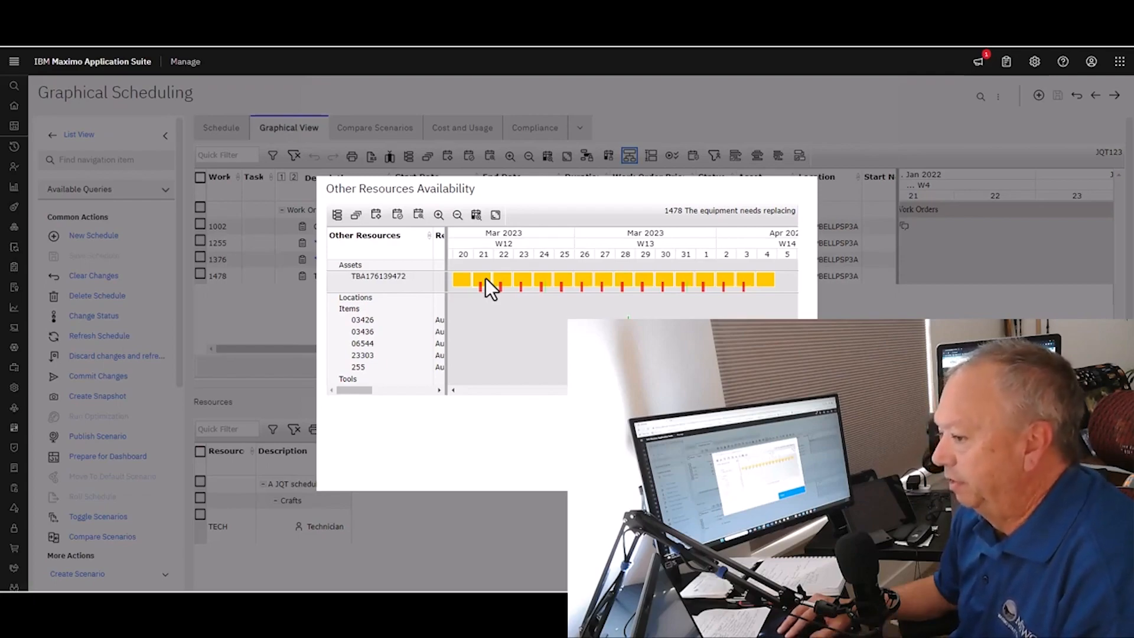
mouse_move(485, 303)
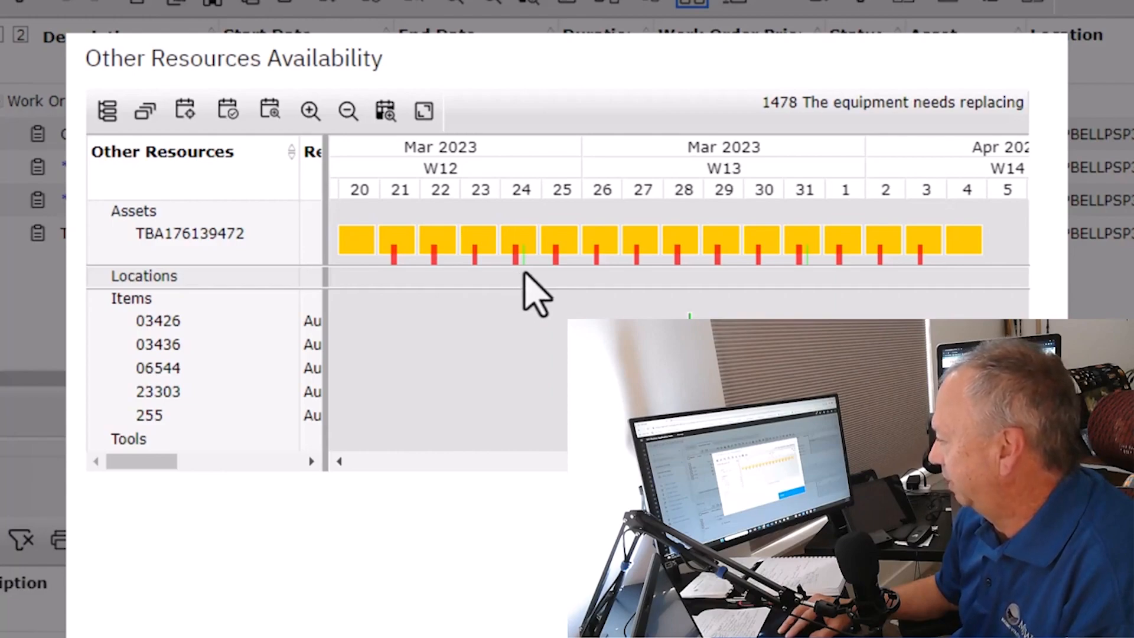
mouse_move(662, 293)
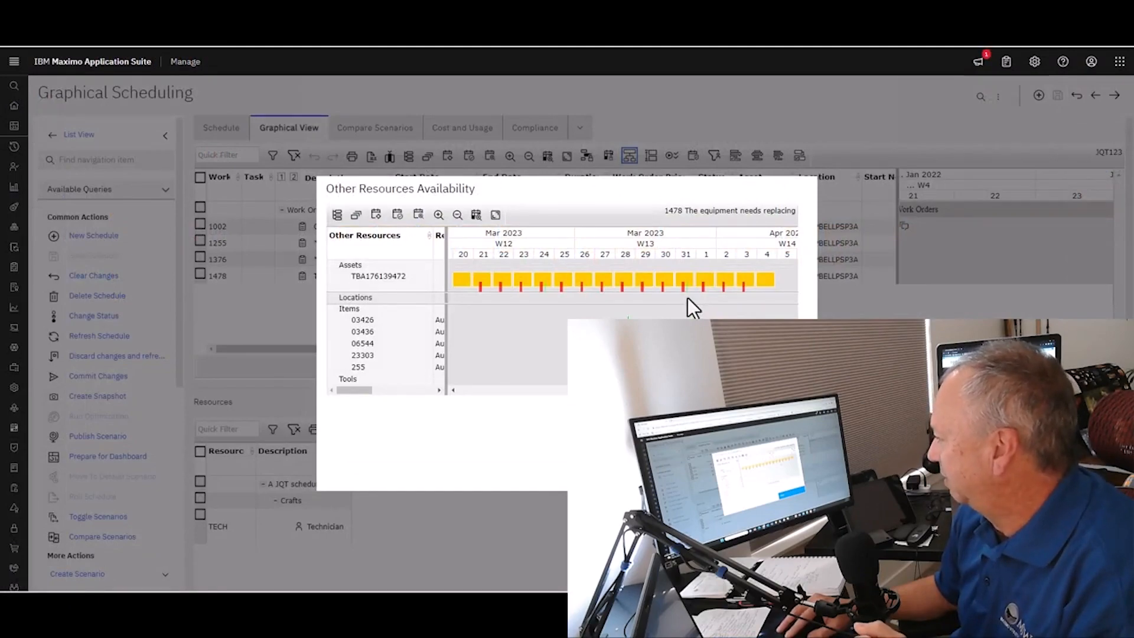
mouse_move(547, 311)
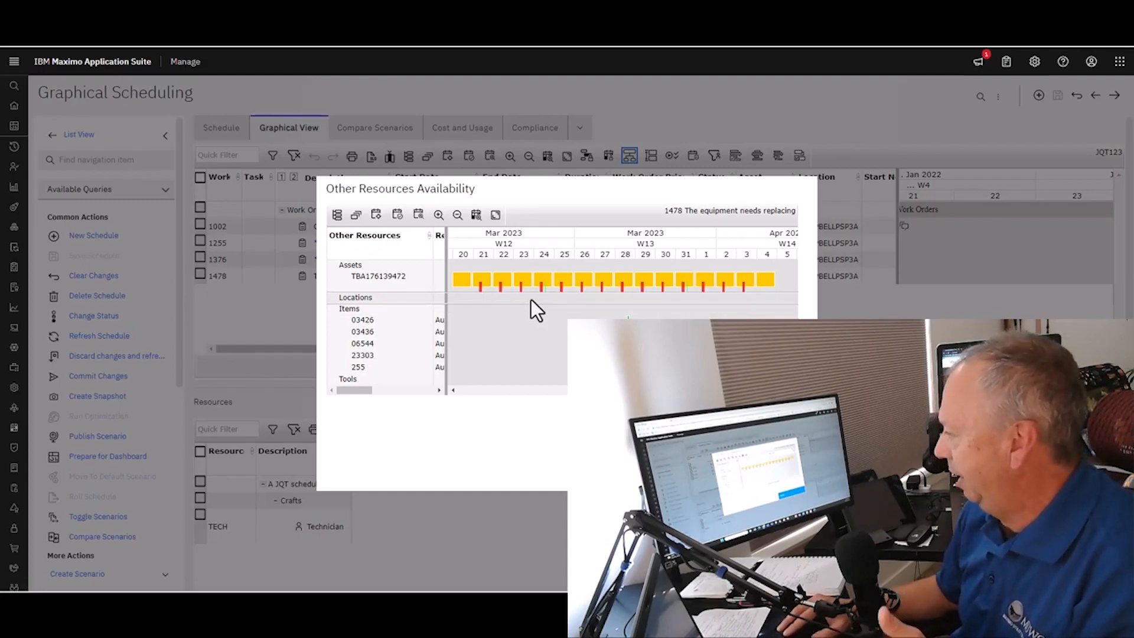
mouse_move(546, 303)
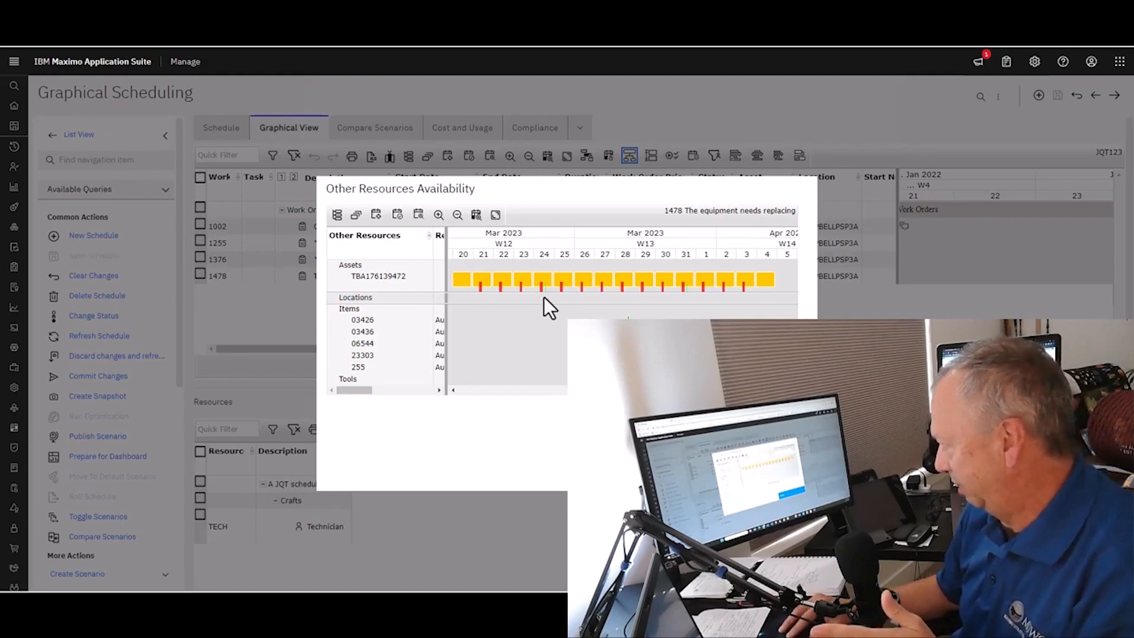